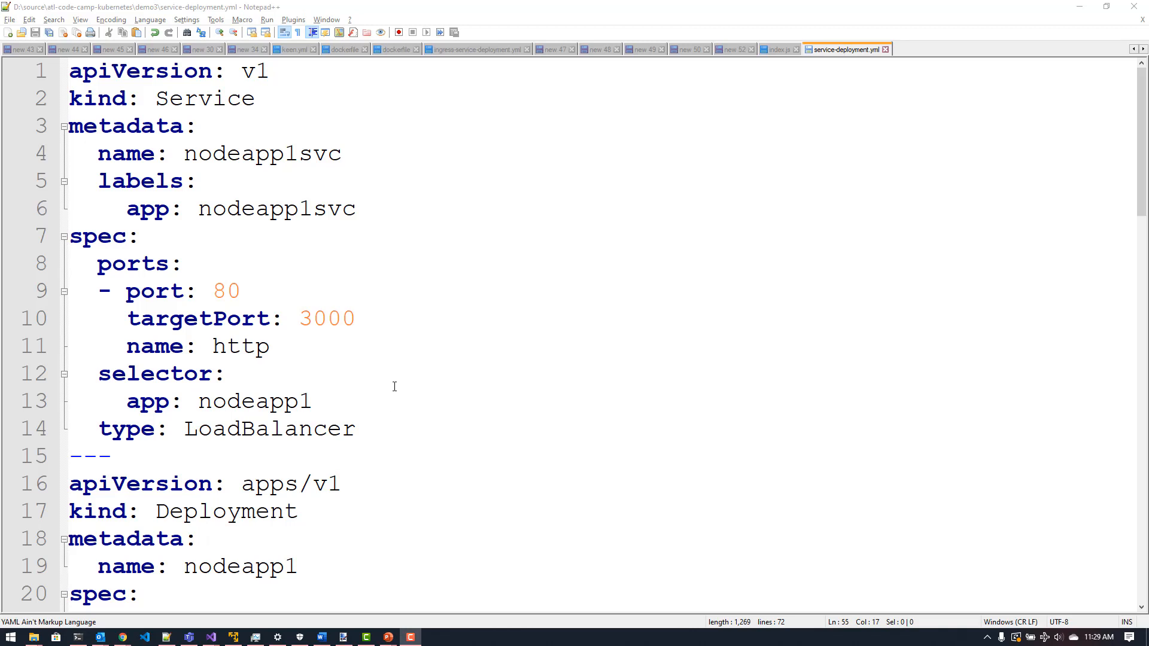
pyautogui.moveTo(415, 392)
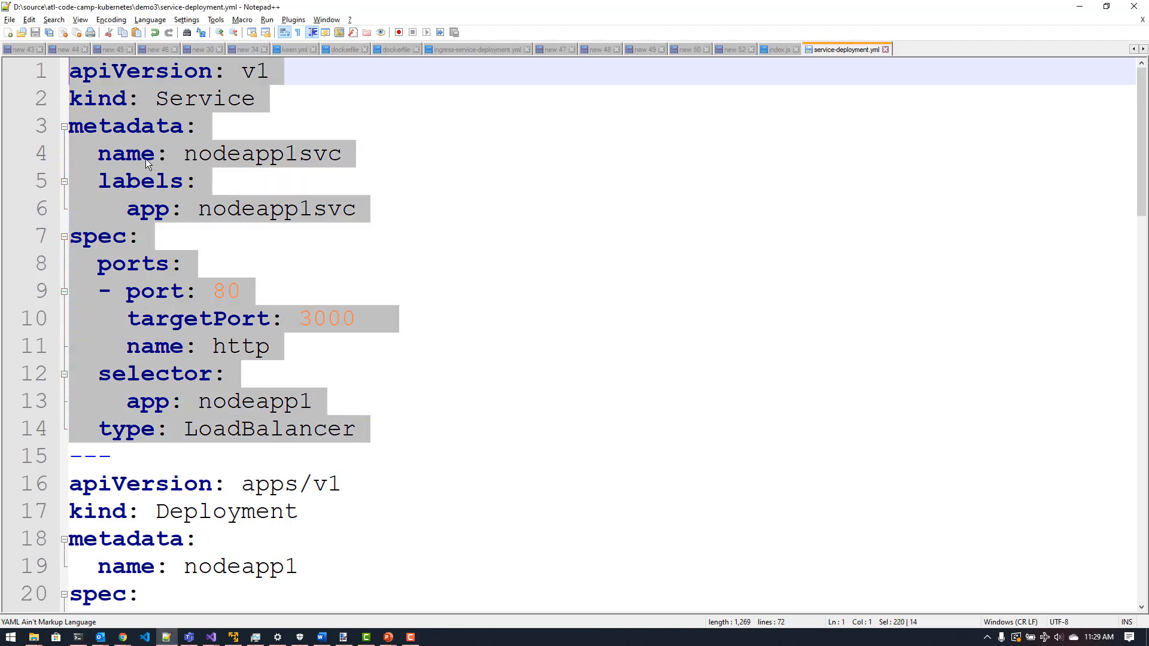
pyautogui.moveTo(211, 264)
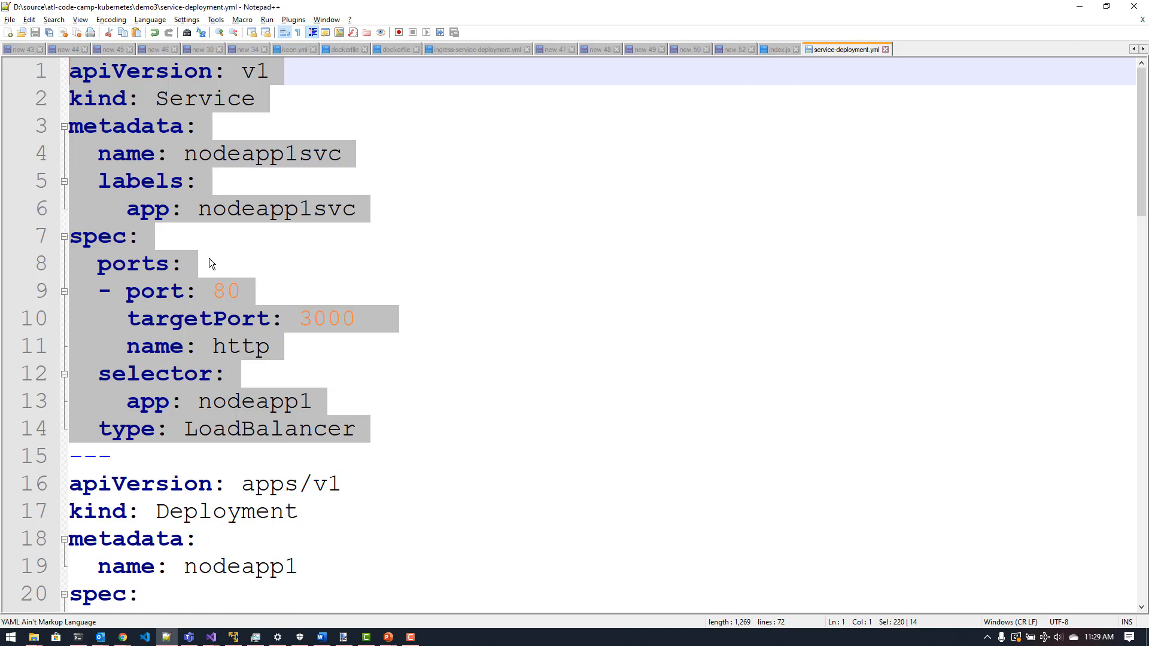
# Step: Highlight the Service metadata, spec section and targetPort line in service-deployment.yml
pyautogui.click(410, 236)
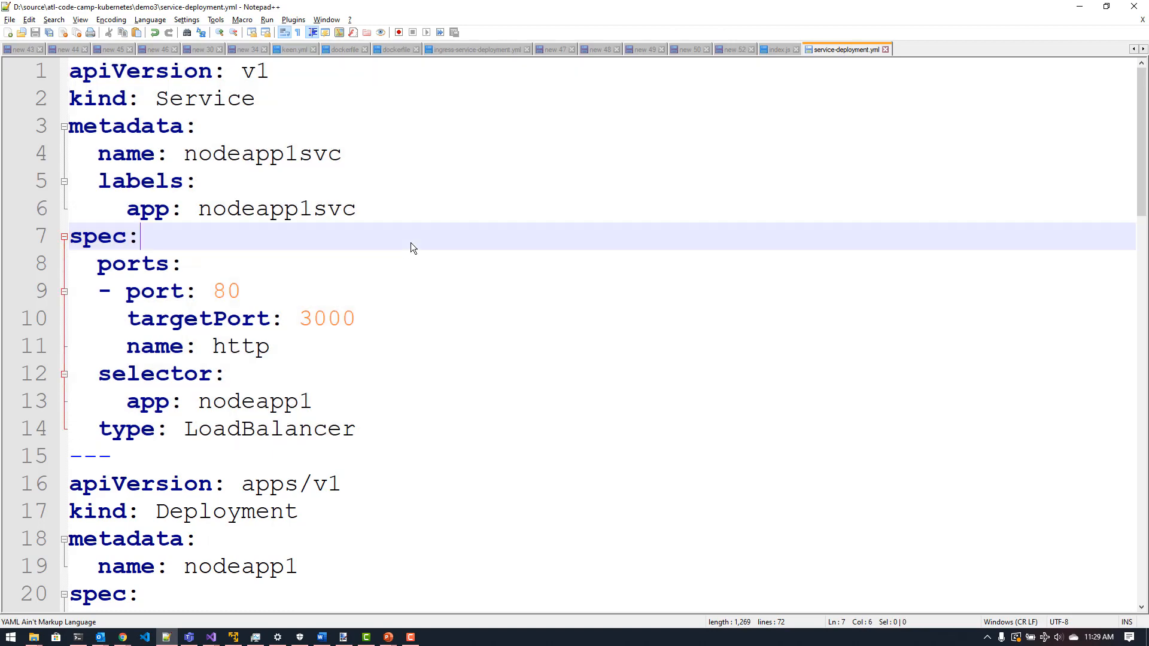
pyautogui.moveTo(255, 93)
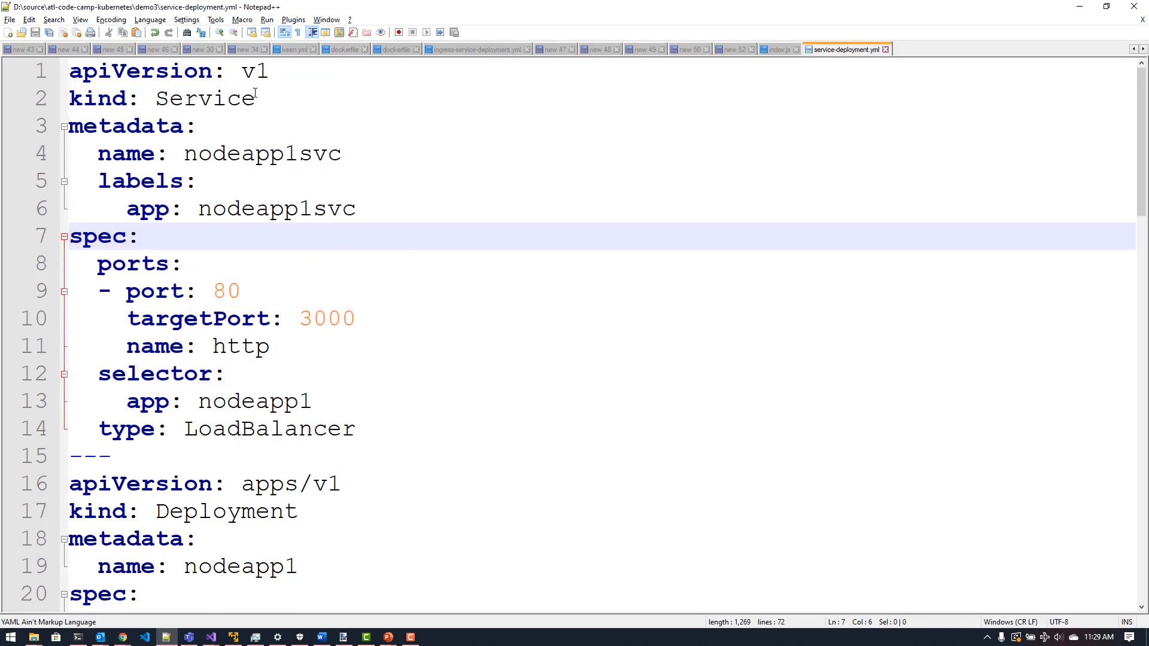
pyautogui.click(146, 71)
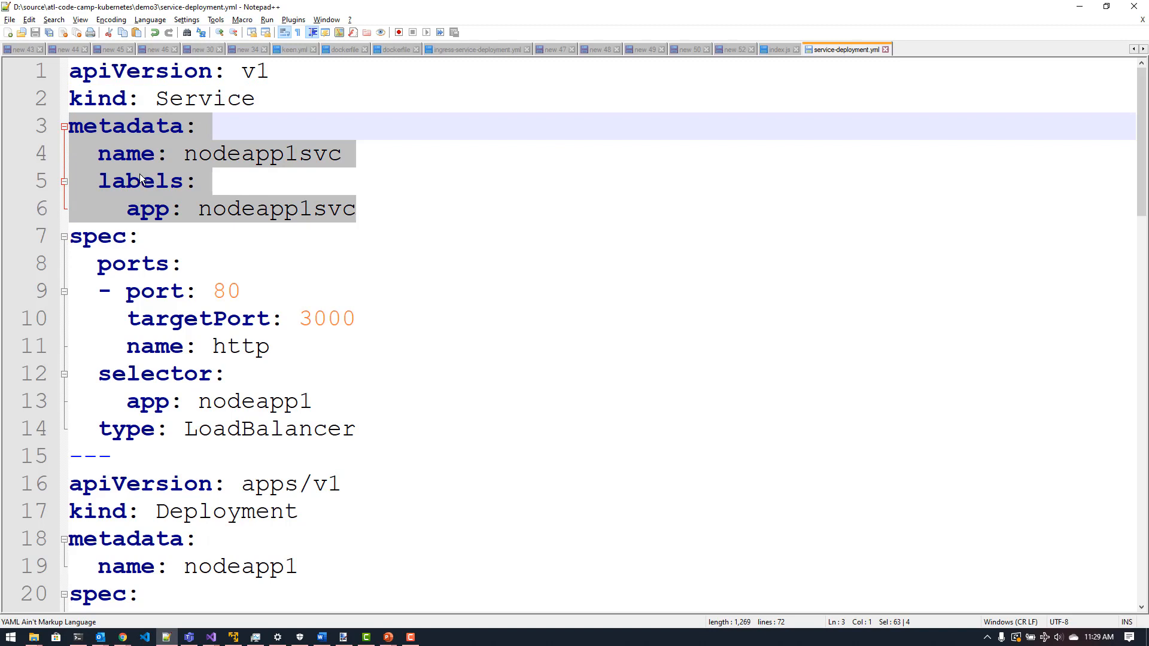
pyautogui.moveTo(331, 217)
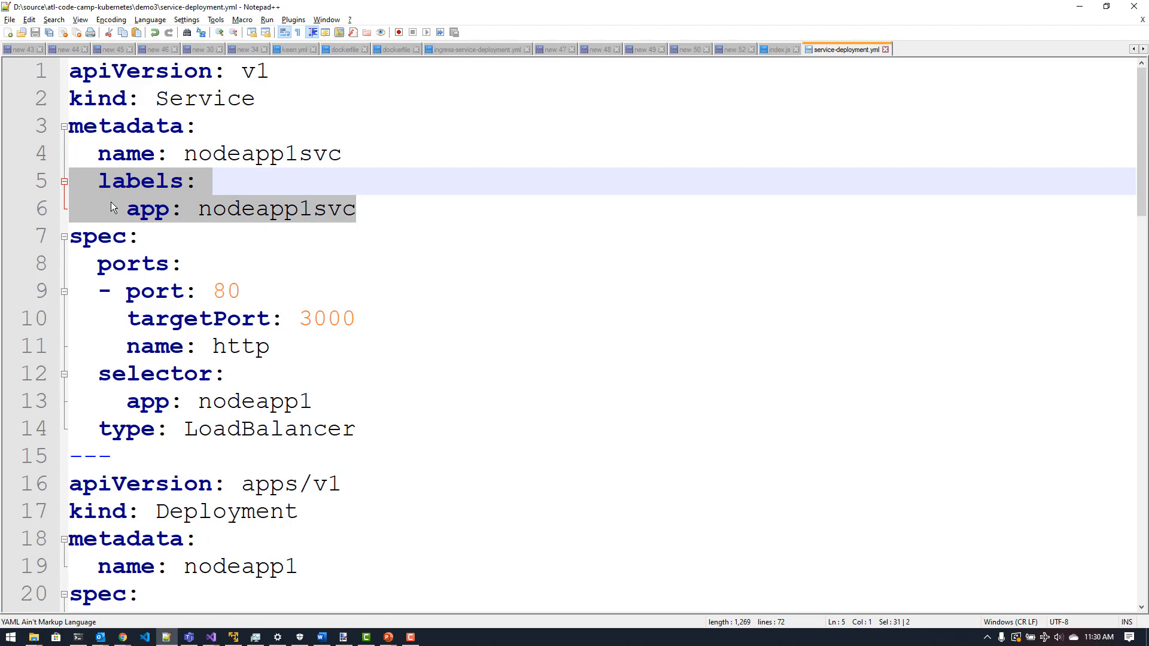
pyautogui.moveTo(376, 415)
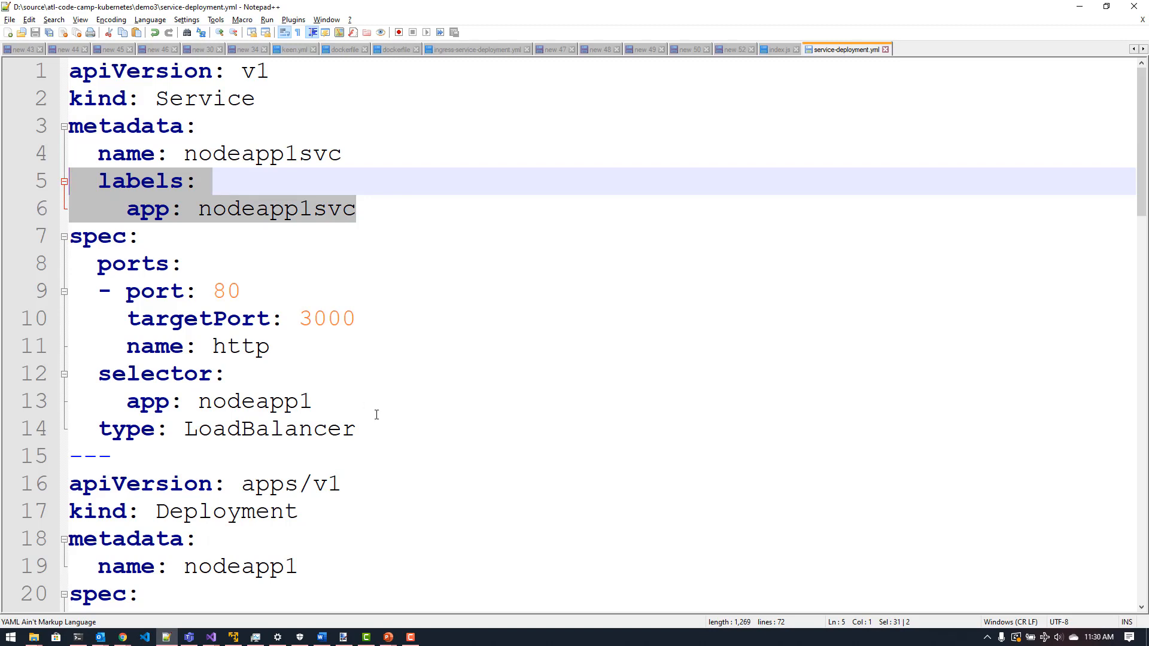
pyautogui.click(357, 209)
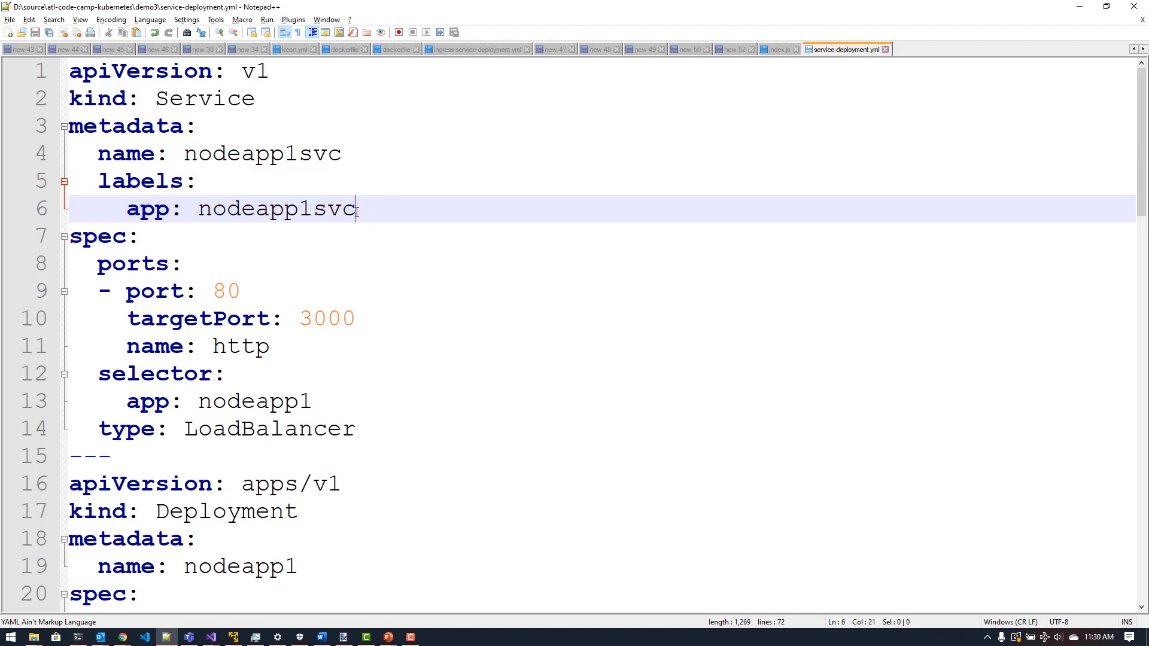
pyautogui.moveTo(359, 209); pyautogui.dragTo(213, 127)
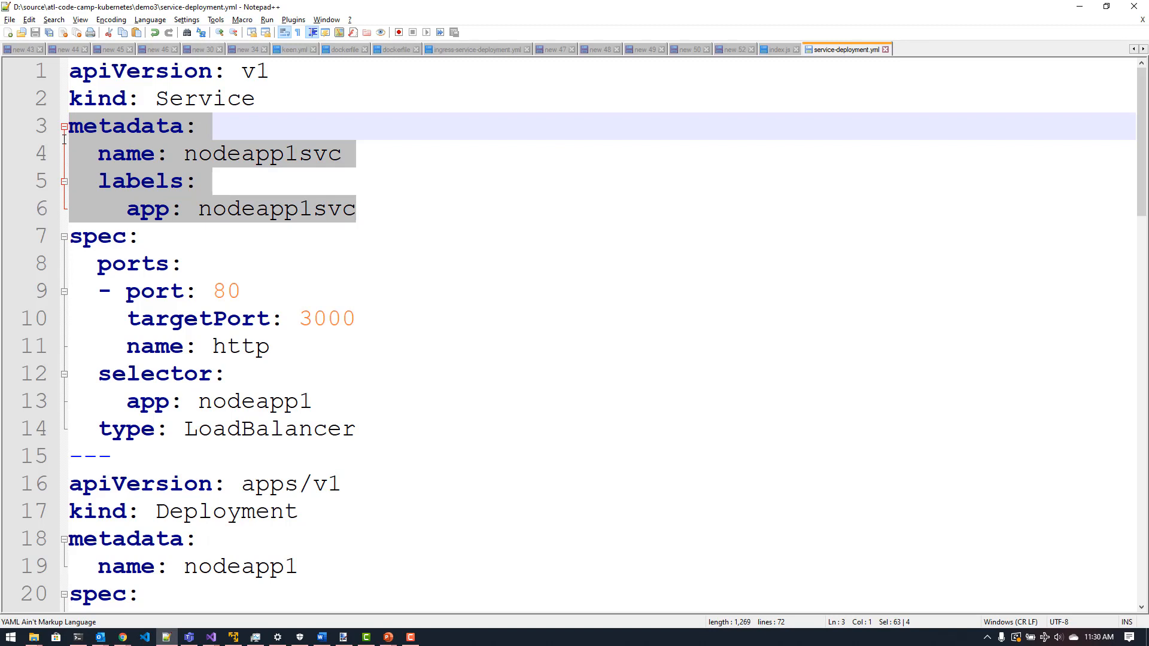
pyautogui.moveTo(238, 290)
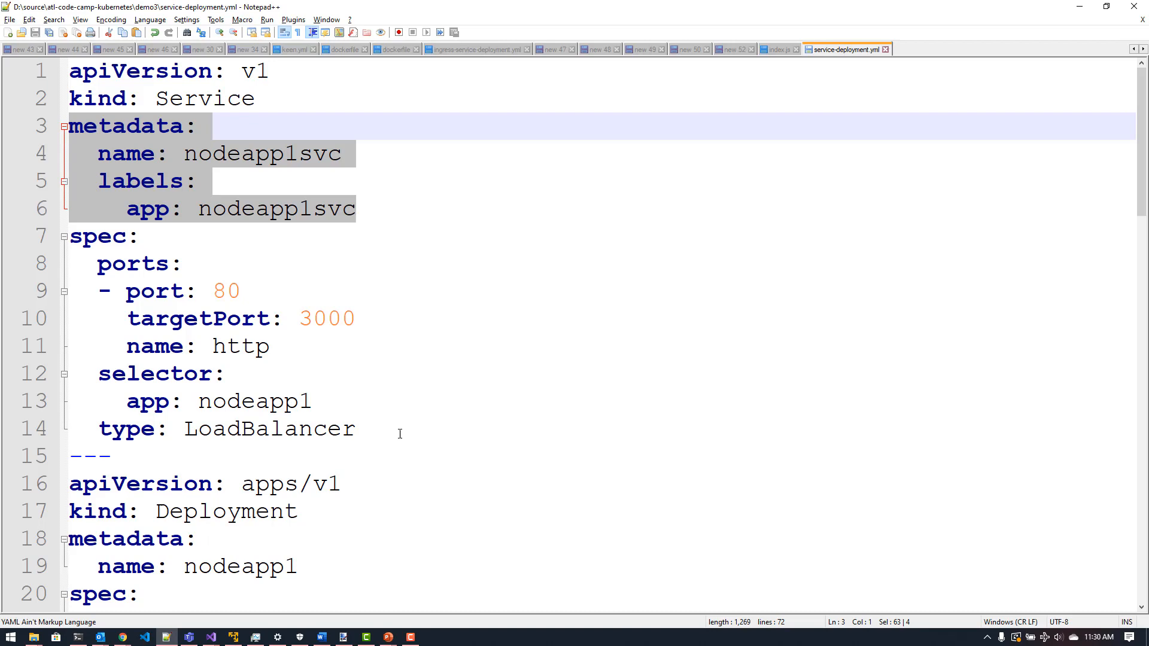
pyautogui.click(228, 374)
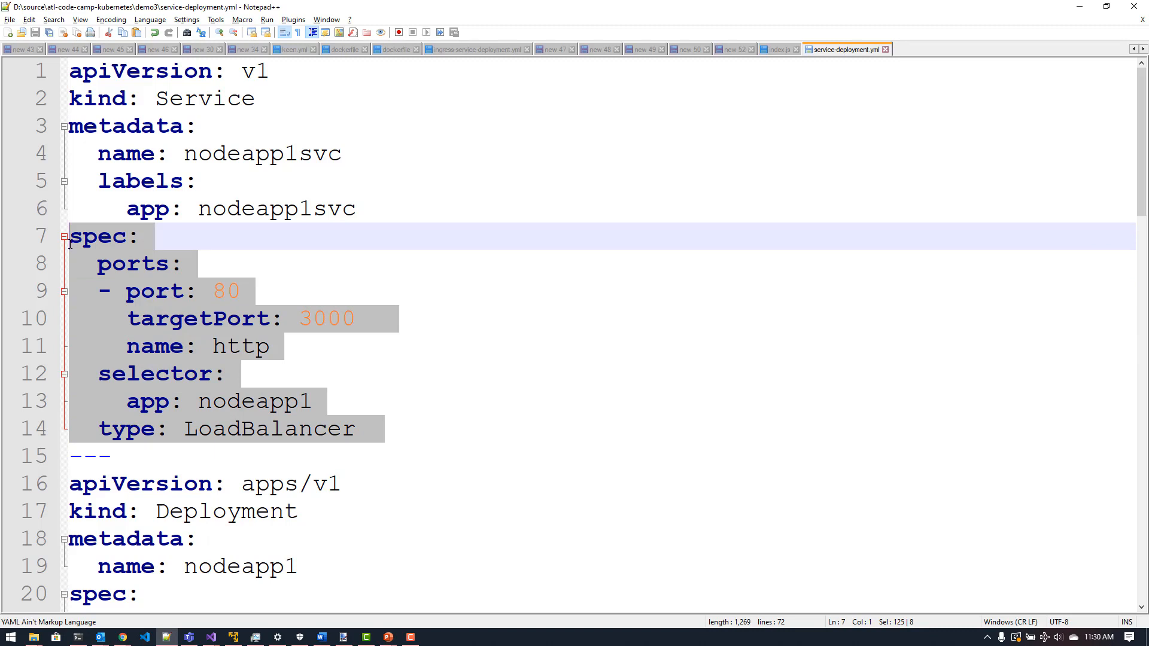
pyautogui.moveTo(271, 324)
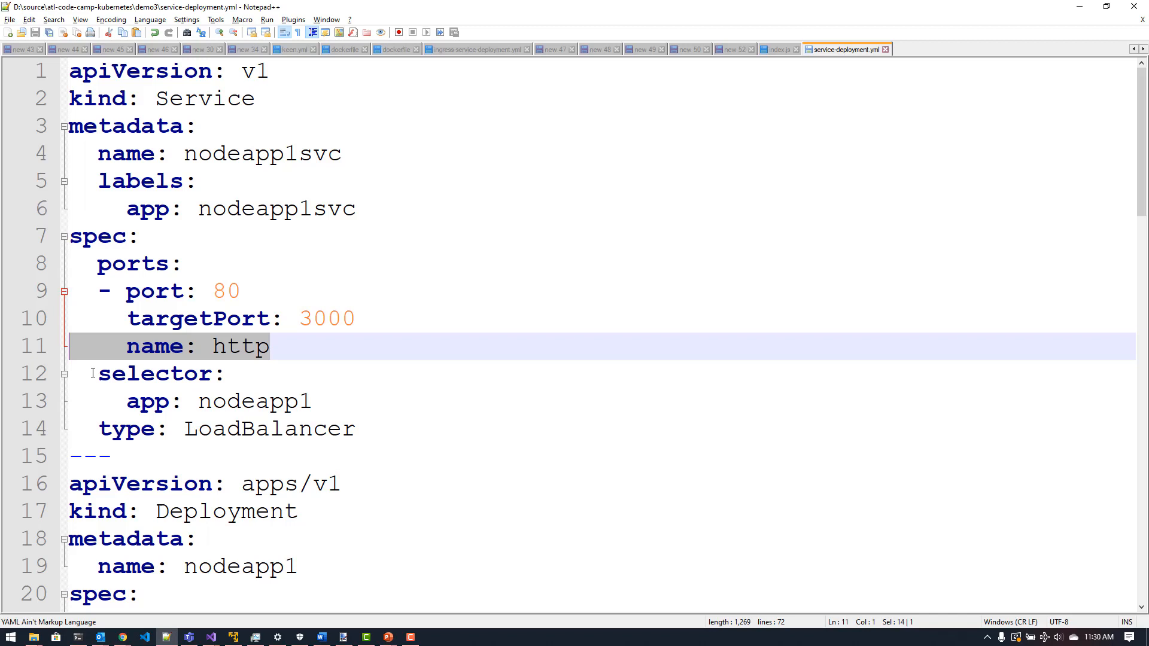
pyautogui.click(147, 291)
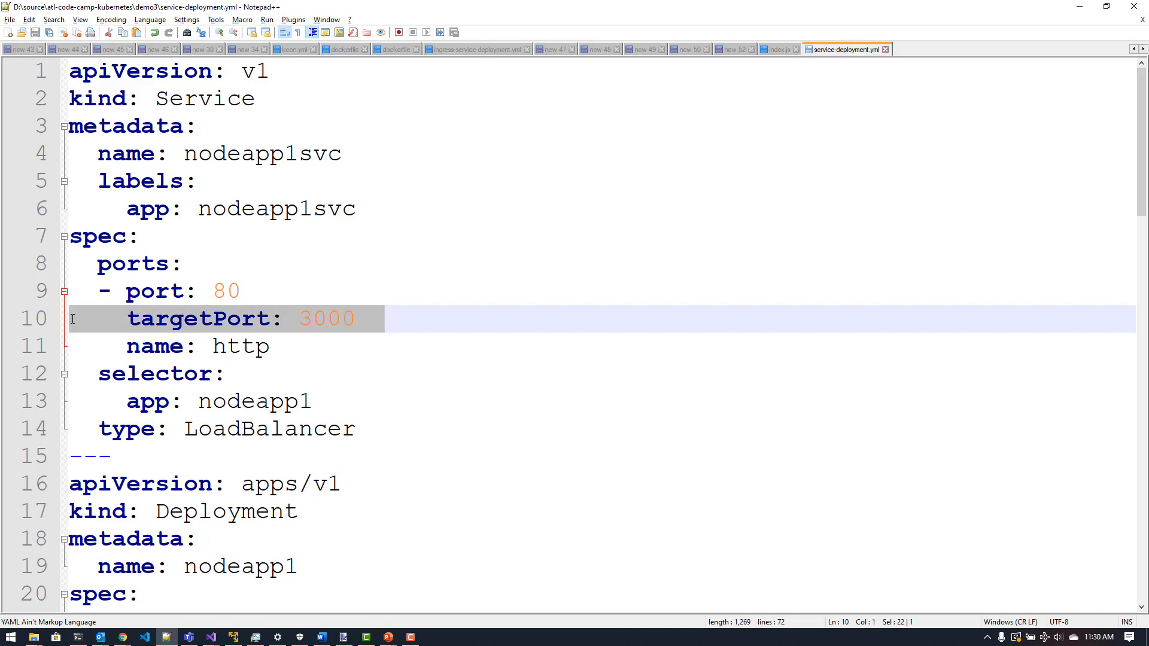
pyautogui.moveTo(220, 318)
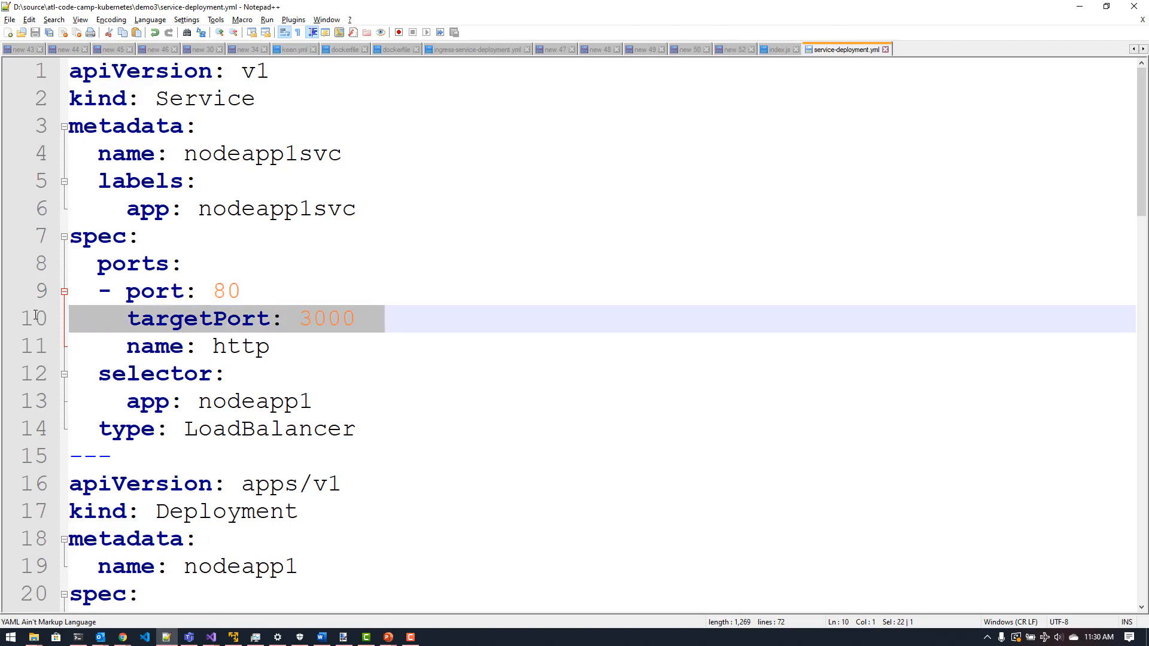
# Step: Scroll through service-deployment.yml to review its service and deployment definitions
pyautogui.scroll(-3)
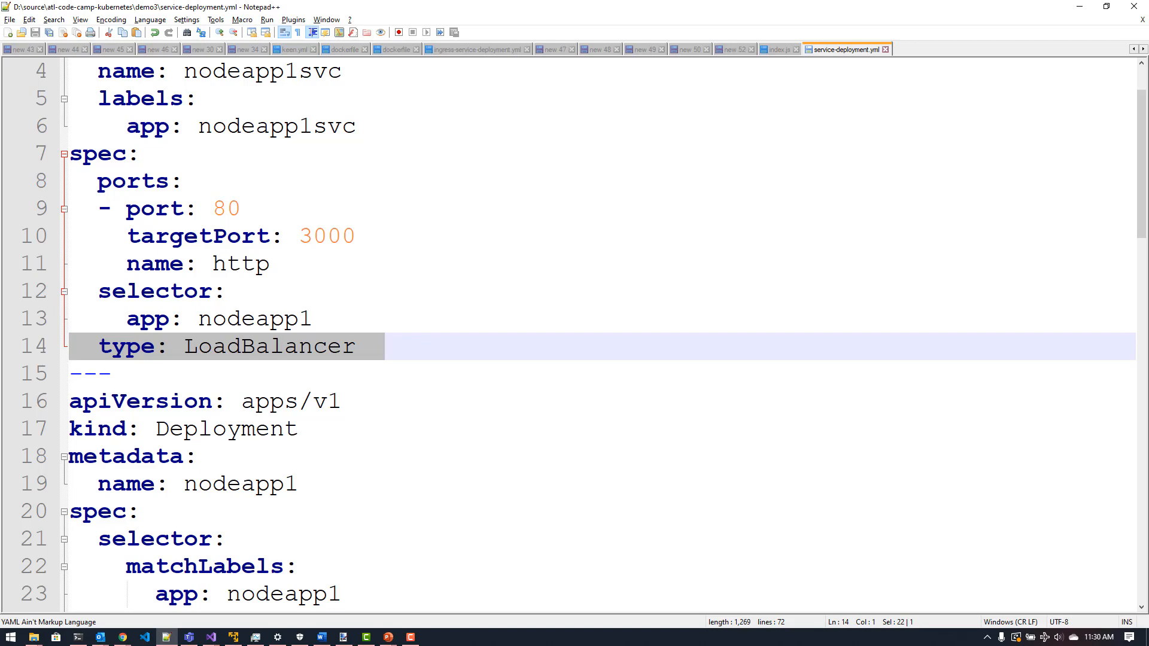
pyautogui.moveTo(271, 311)
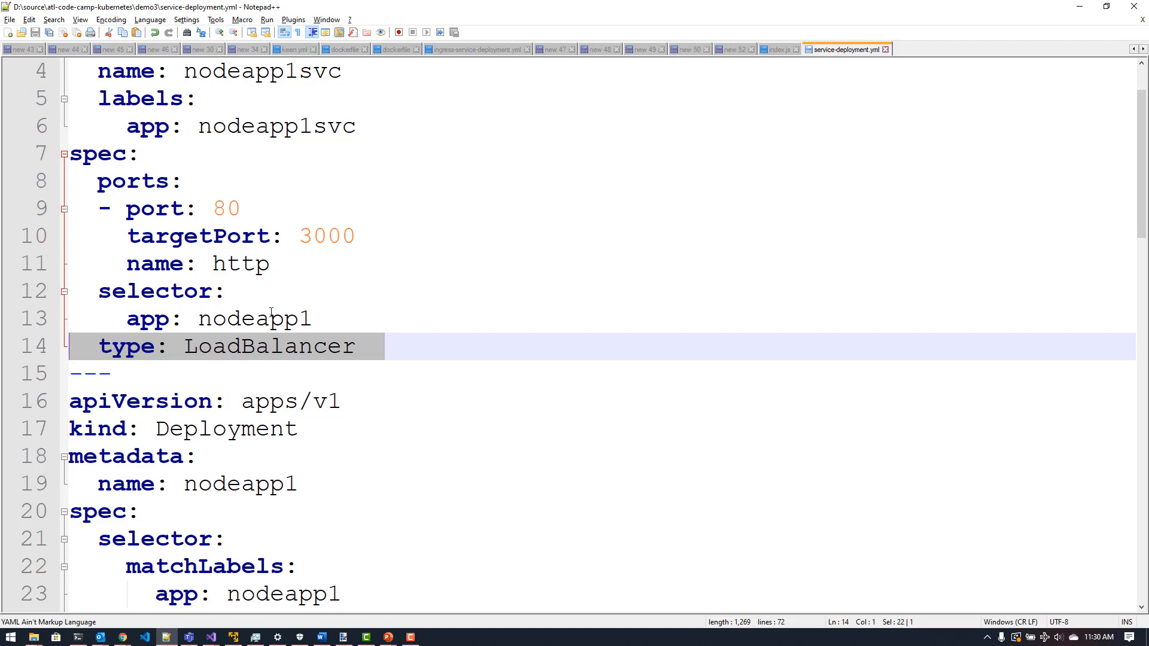
pyautogui.scroll(3)
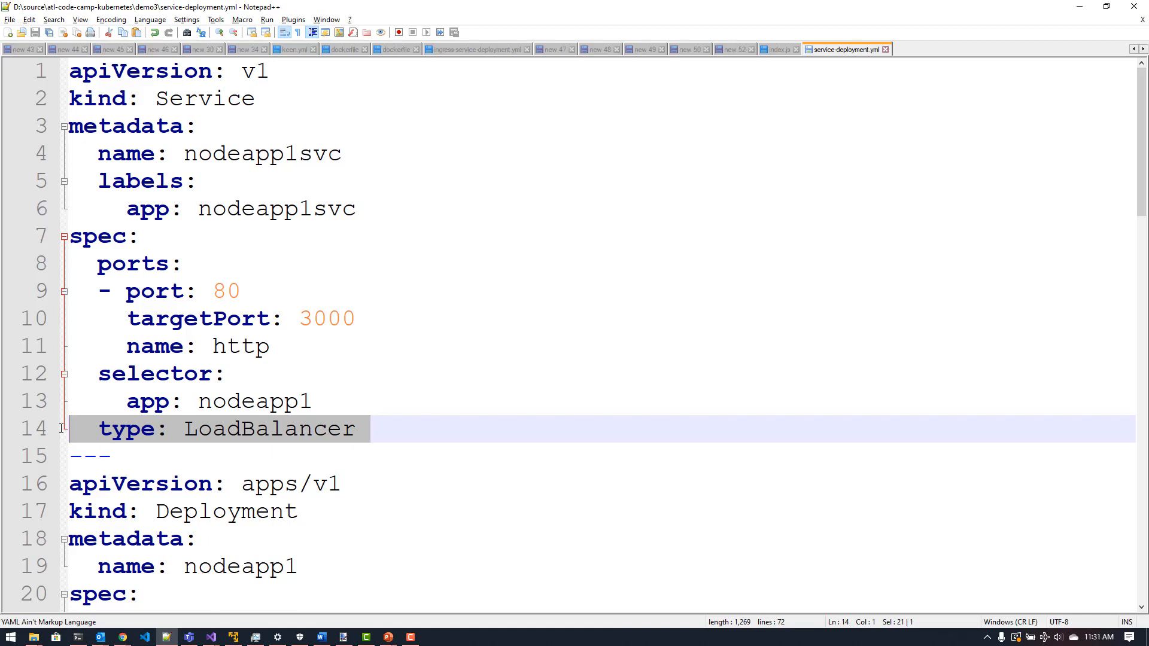
pyautogui.moveTo(375, 415)
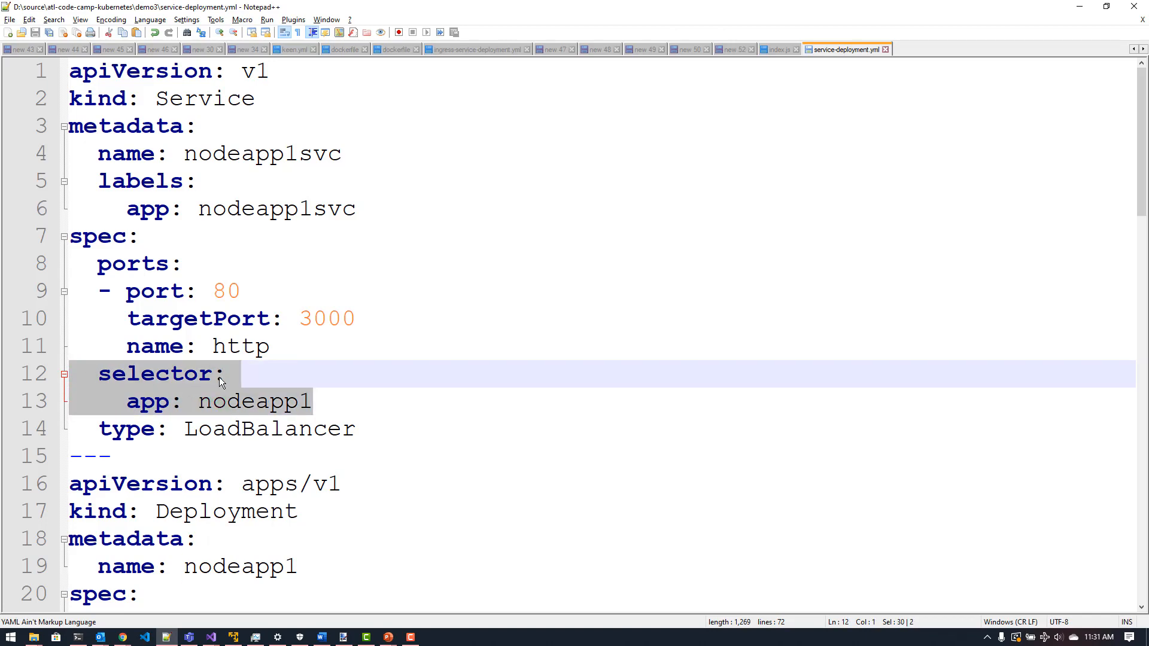
pyautogui.scroll(-3)
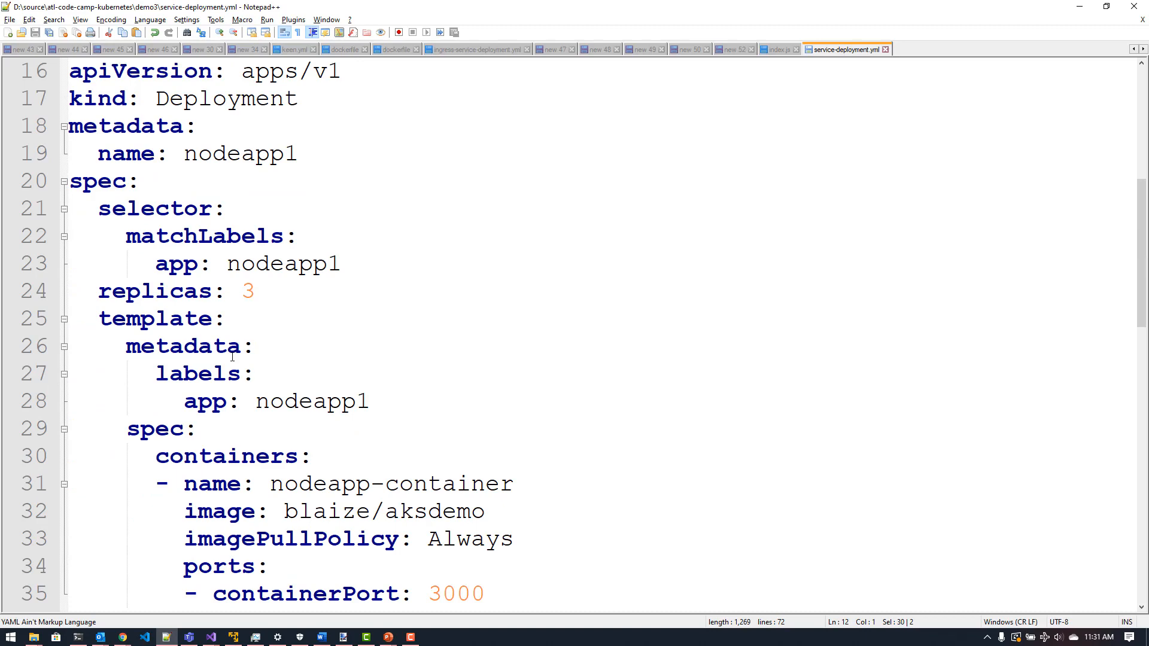
pyautogui.scroll(3)
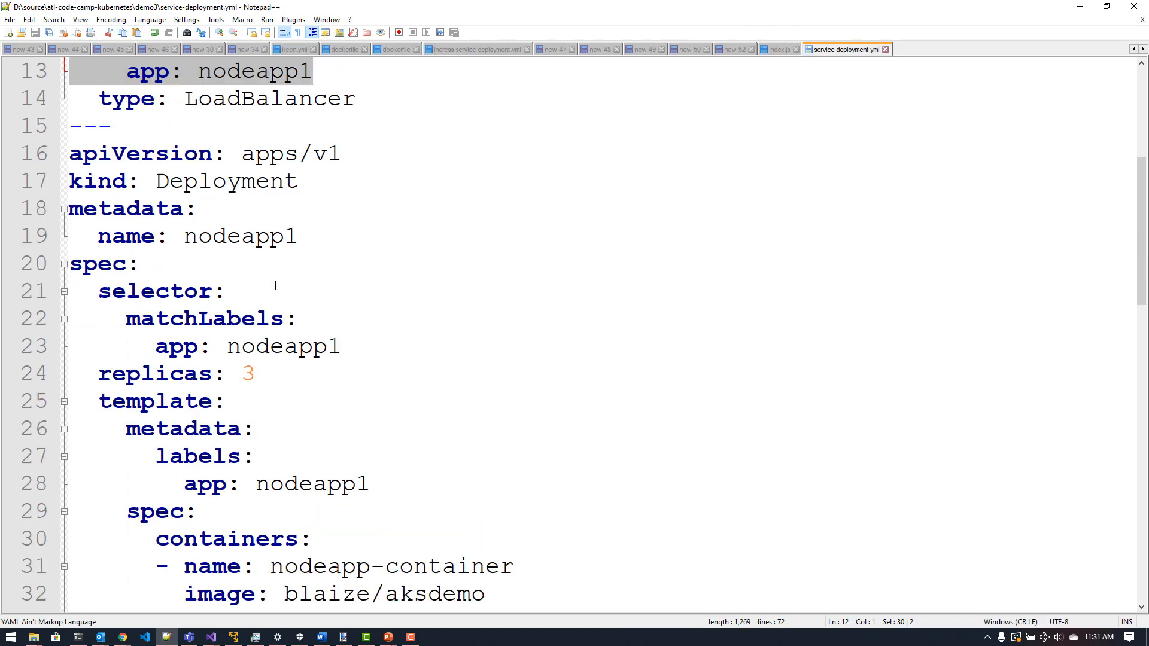
pyautogui.moveTo(275, 269)
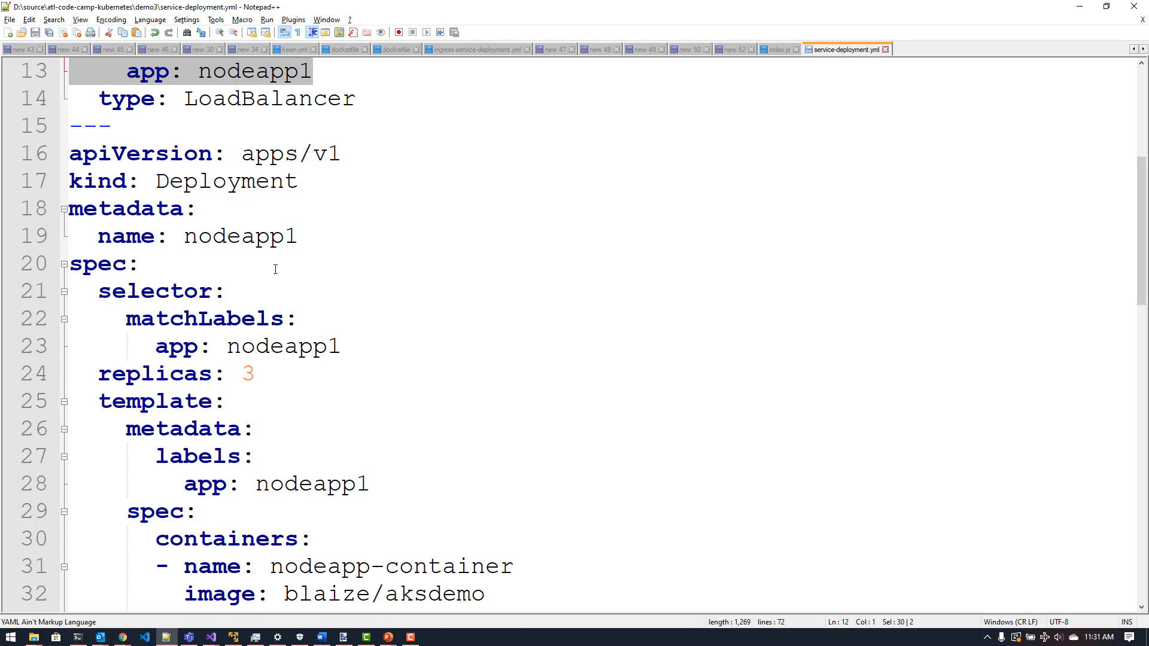
pyautogui.moveTo(310, 229)
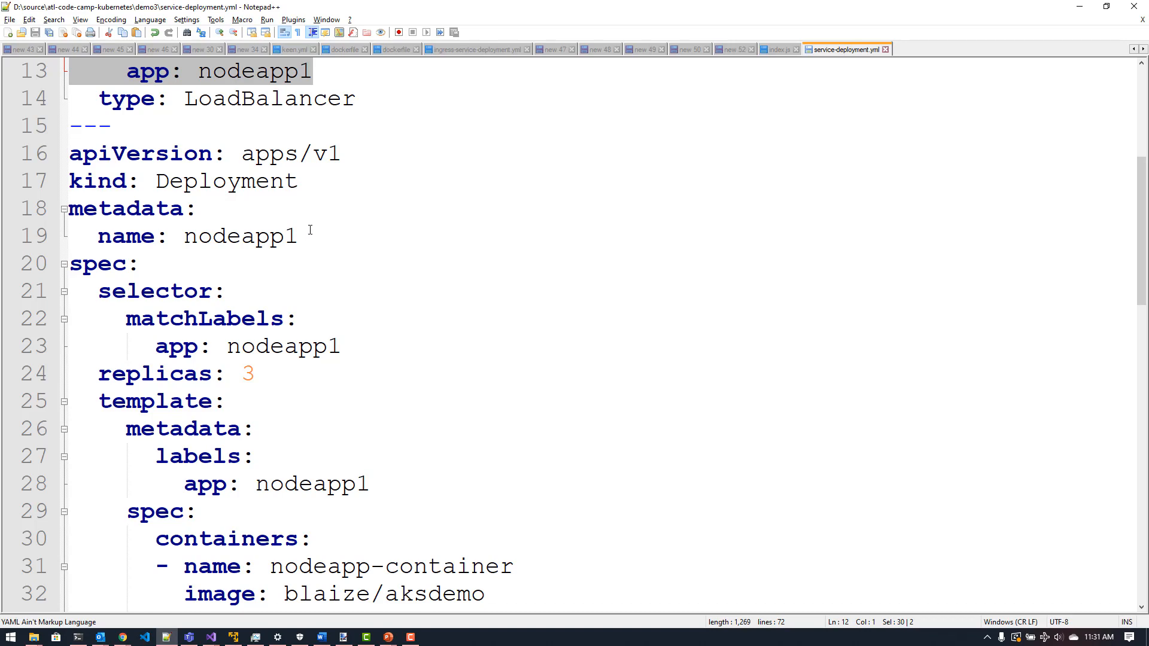
pyautogui.scroll(-3)
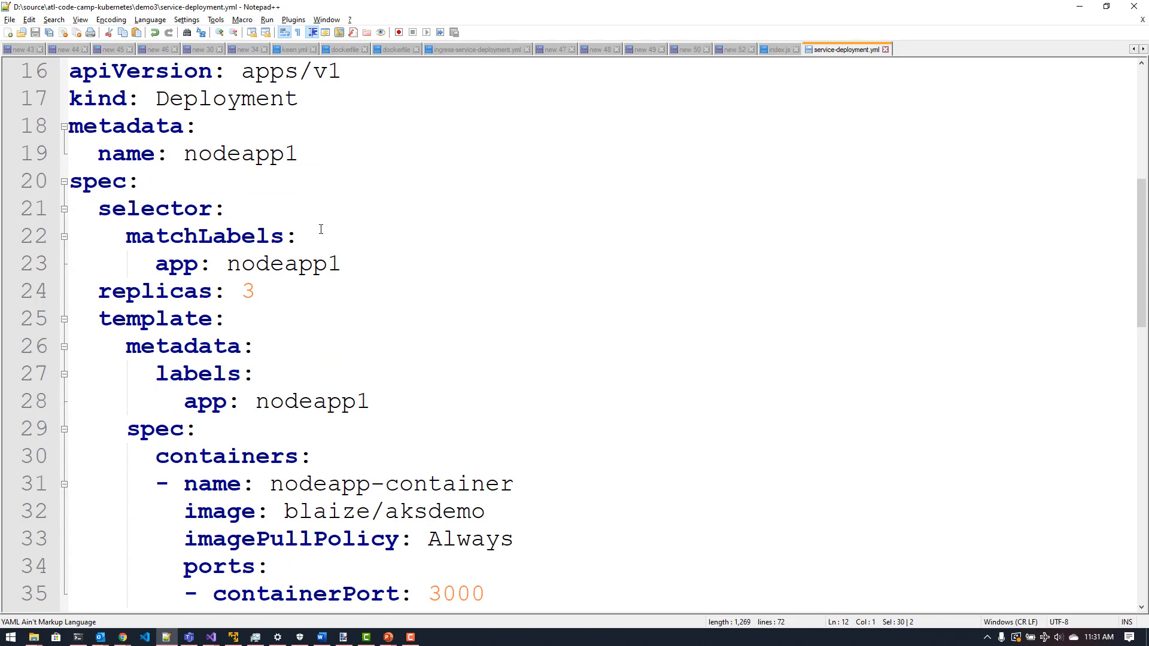
pyautogui.moveTo(352, 254)
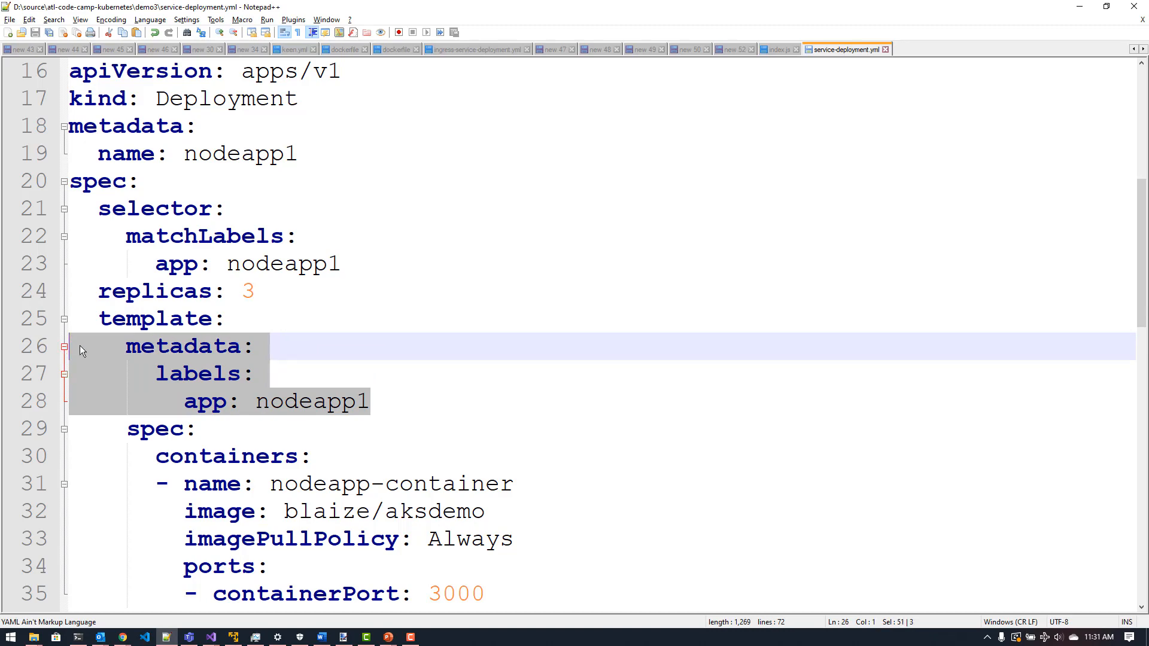
pyautogui.click(399, 402)
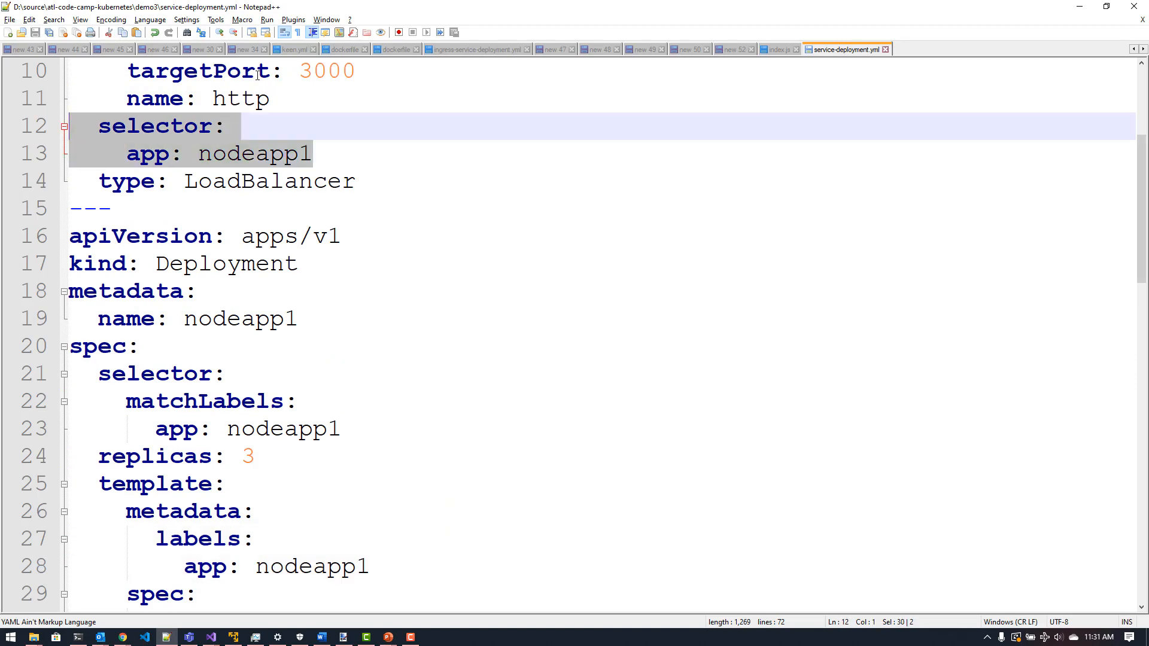
pyautogui.scroll(3)
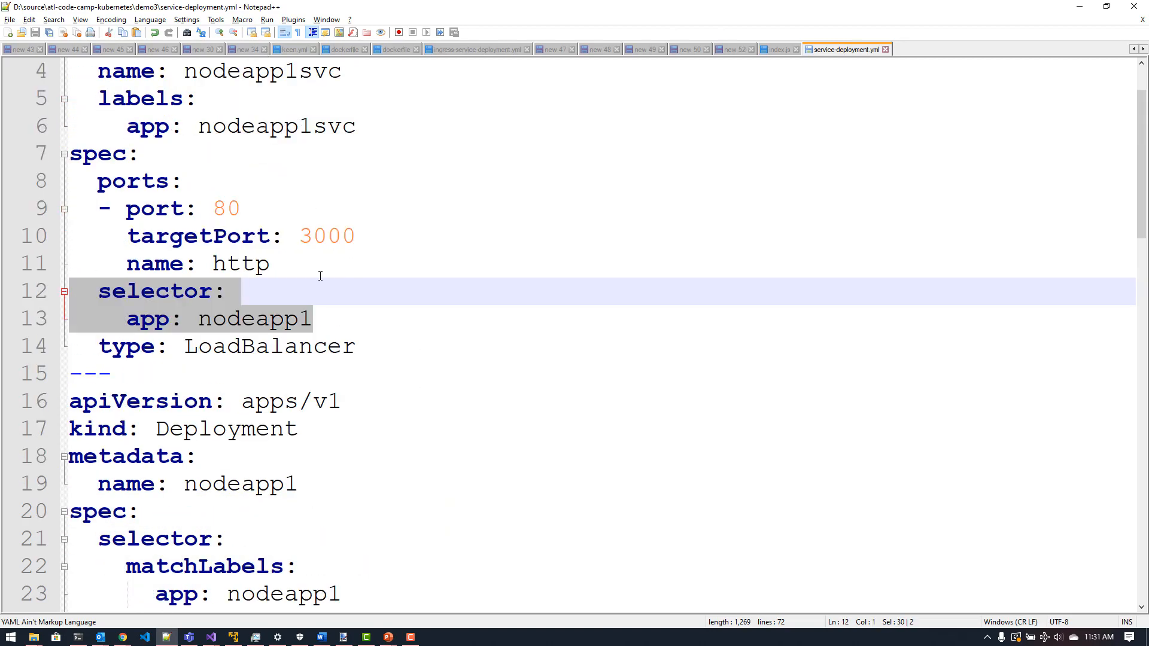
pyautogui.scroll(-3)
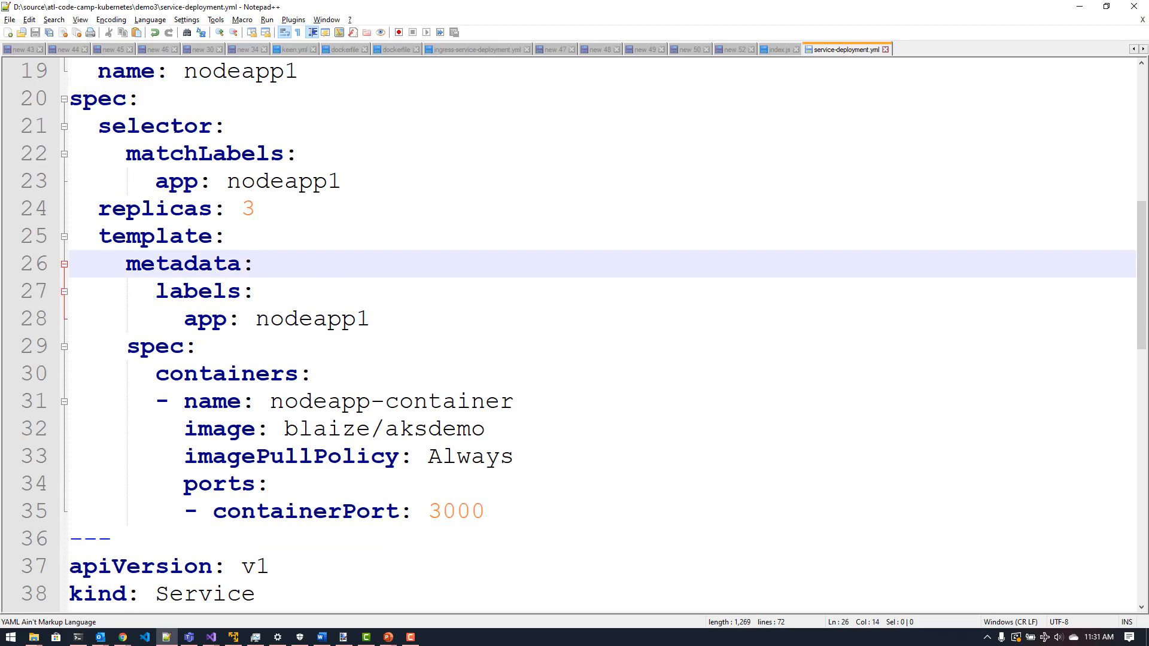
pyautogui.click(253, 264)
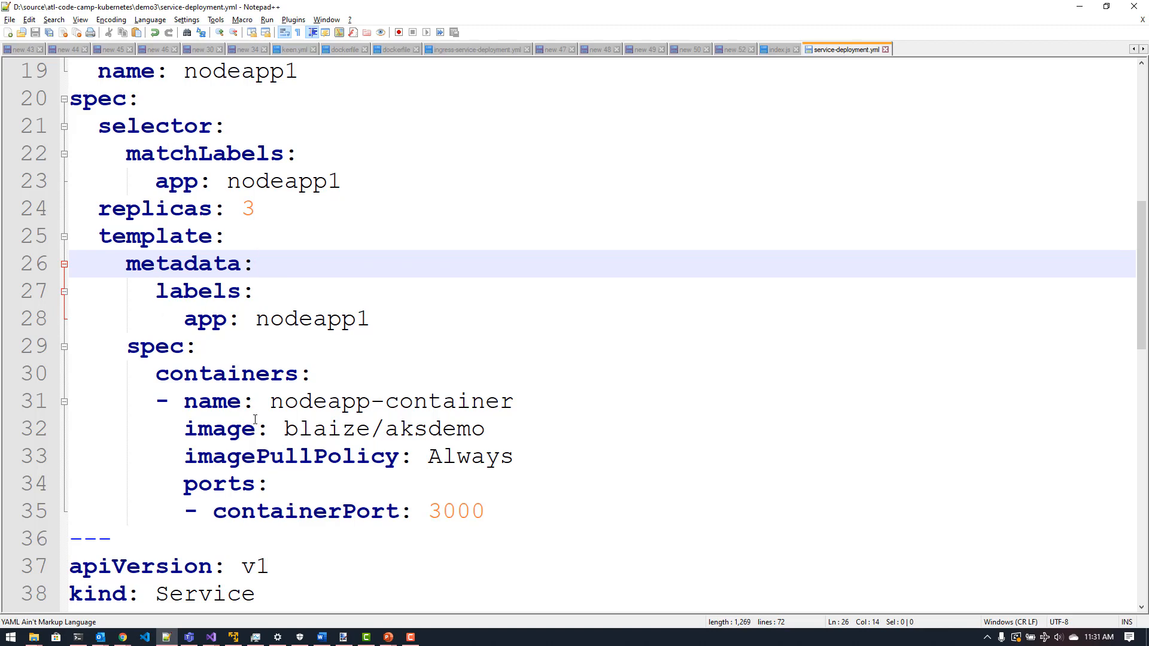
pyautogui.click(254, 264)
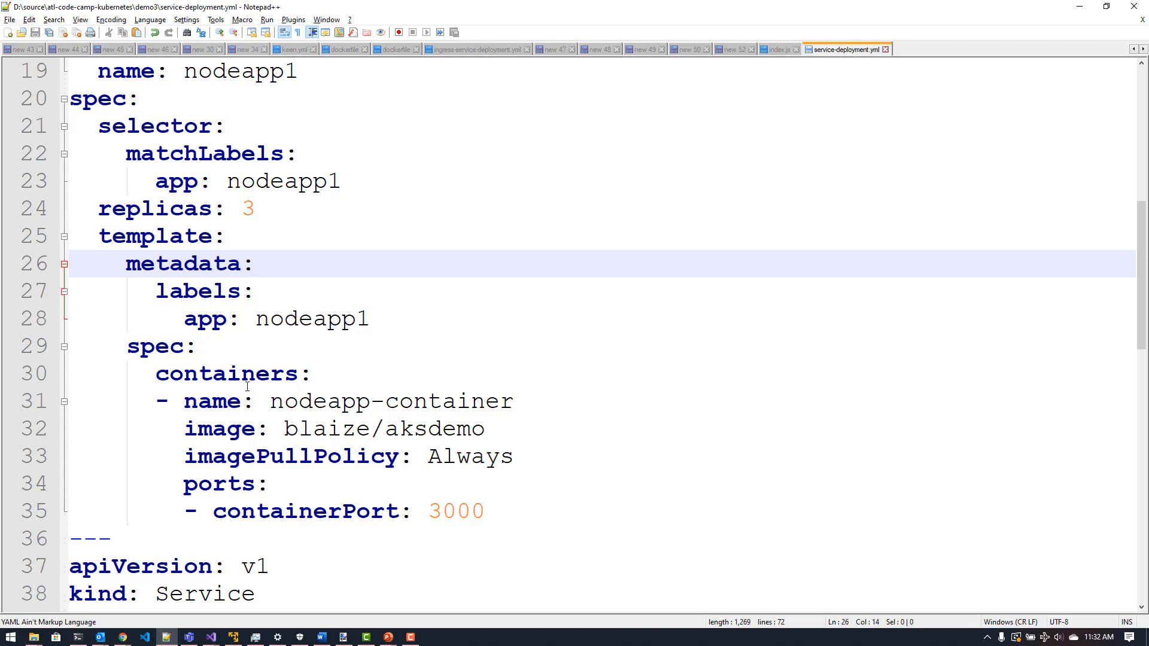
pyautogui.click(254, 264)
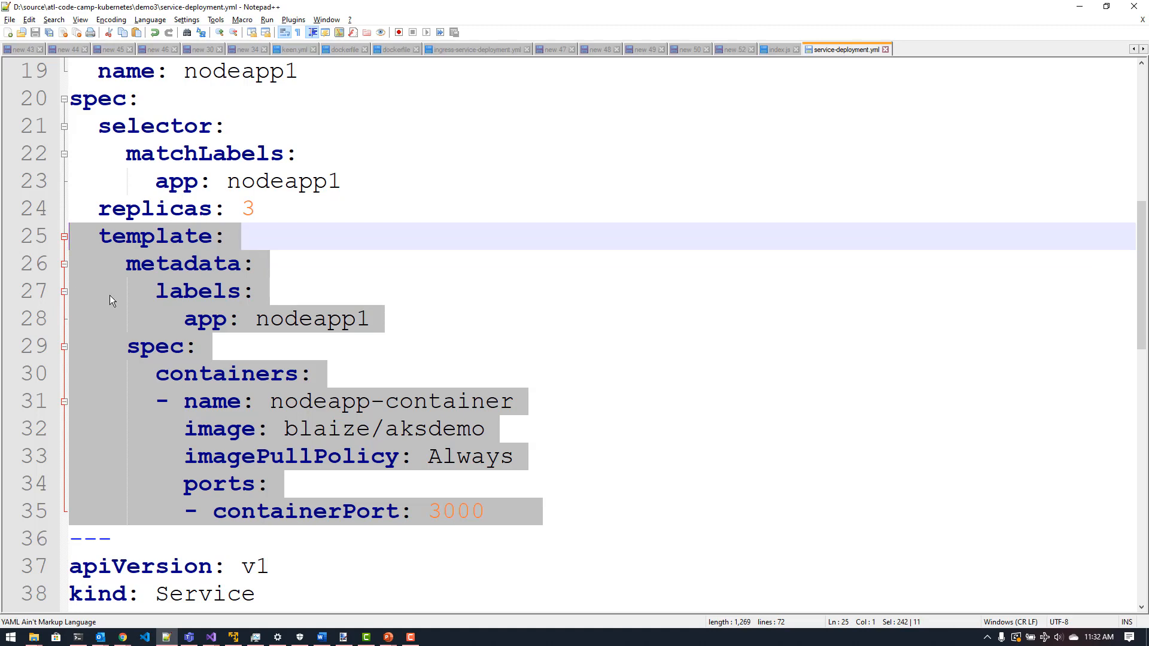
pyautogui.moveTo(421, 329)
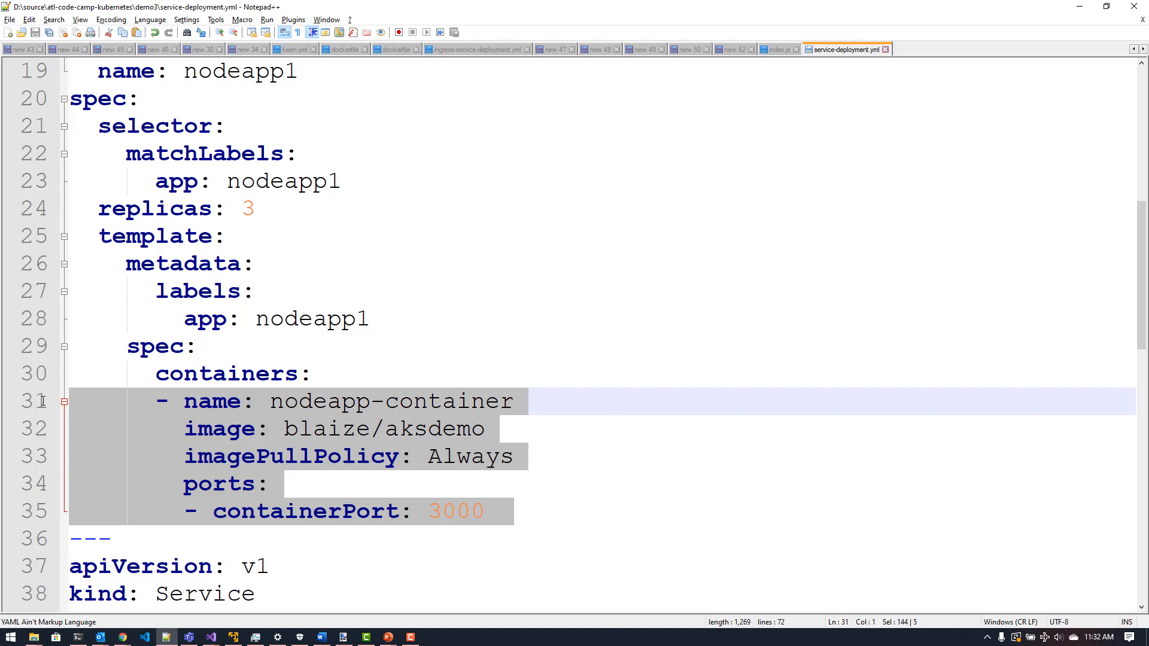
pyautogui.moveTo(290, 465)
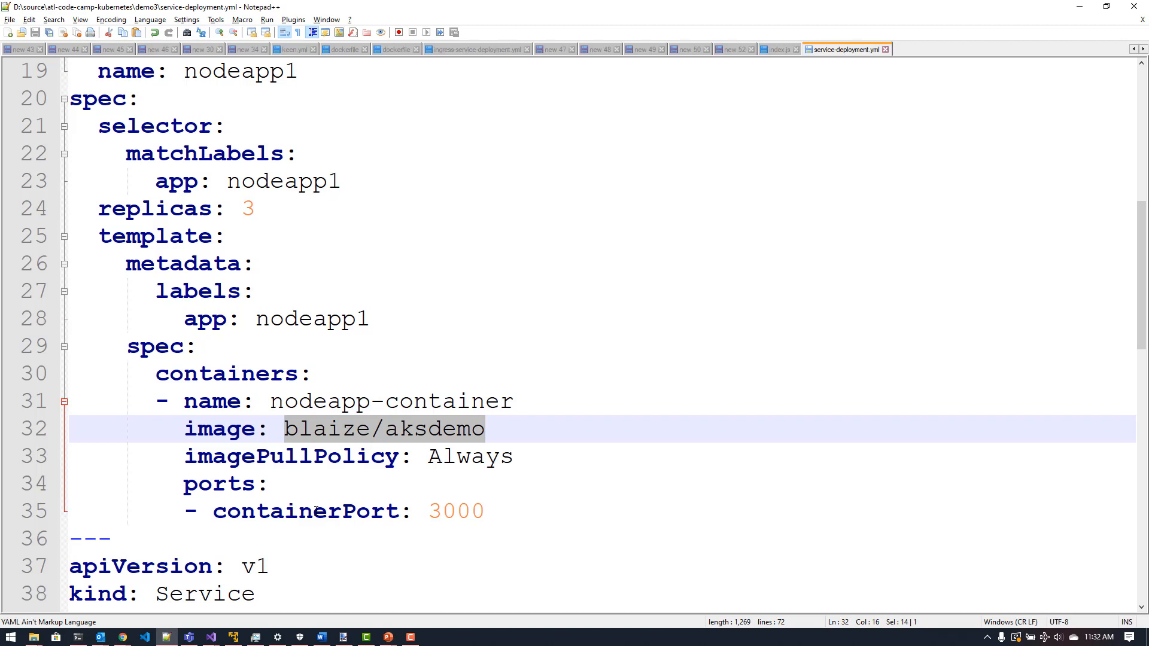
pyautogui.moveTo(456, 463)
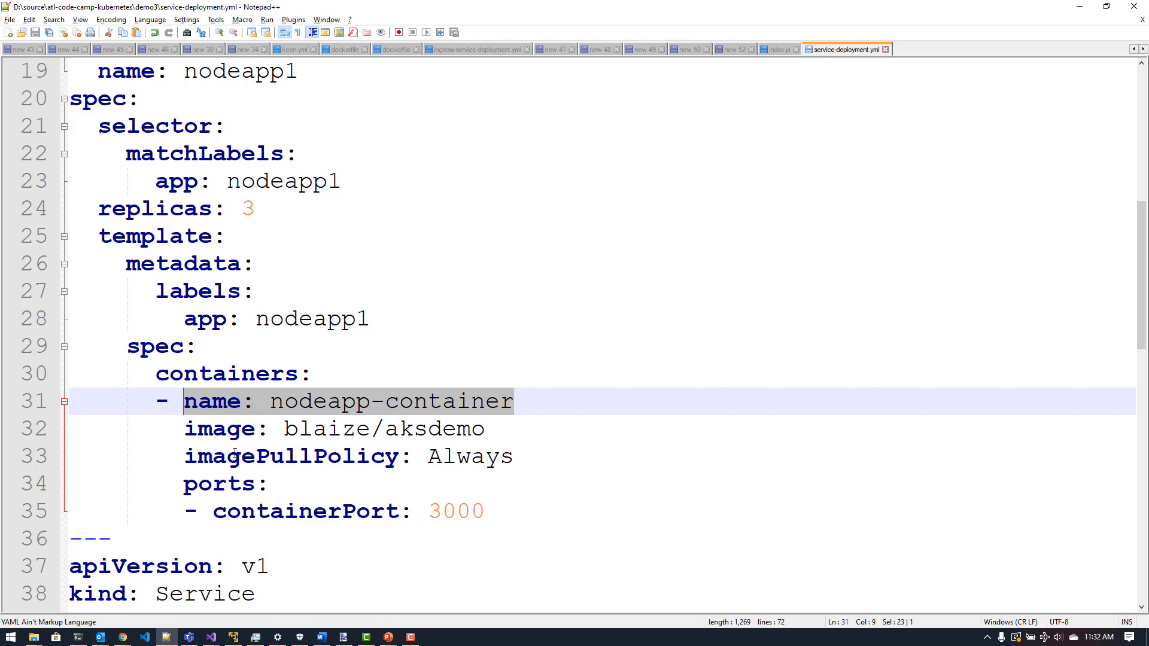
pyautogui.moveTo(547, 519)
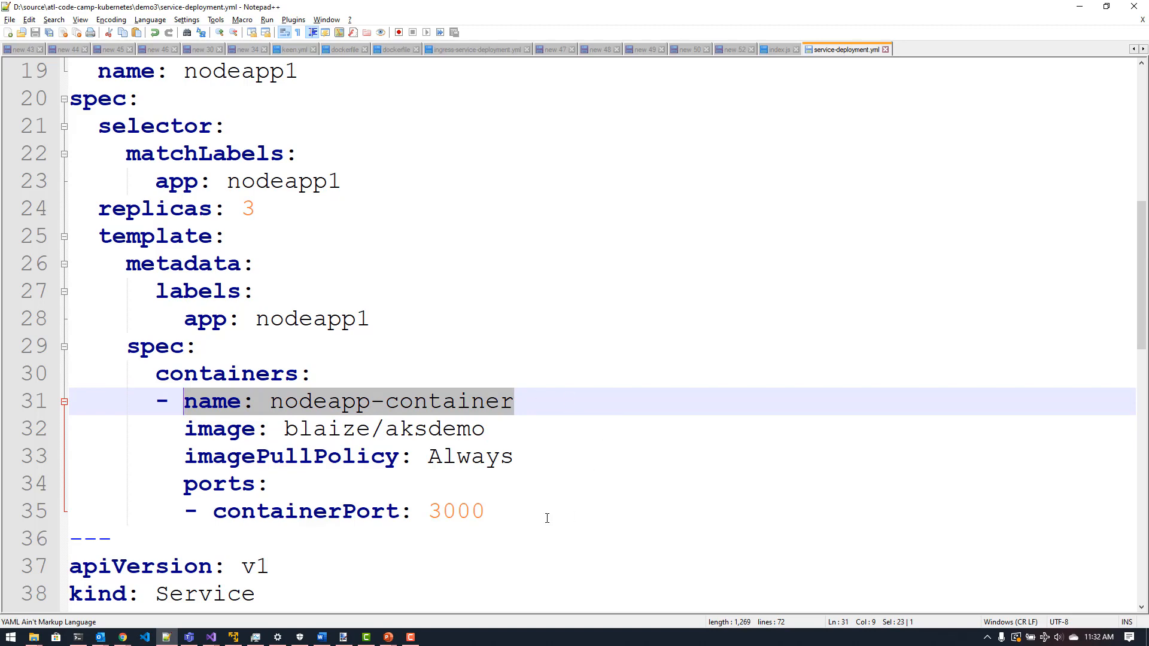
pyautogui.scroll(-3)
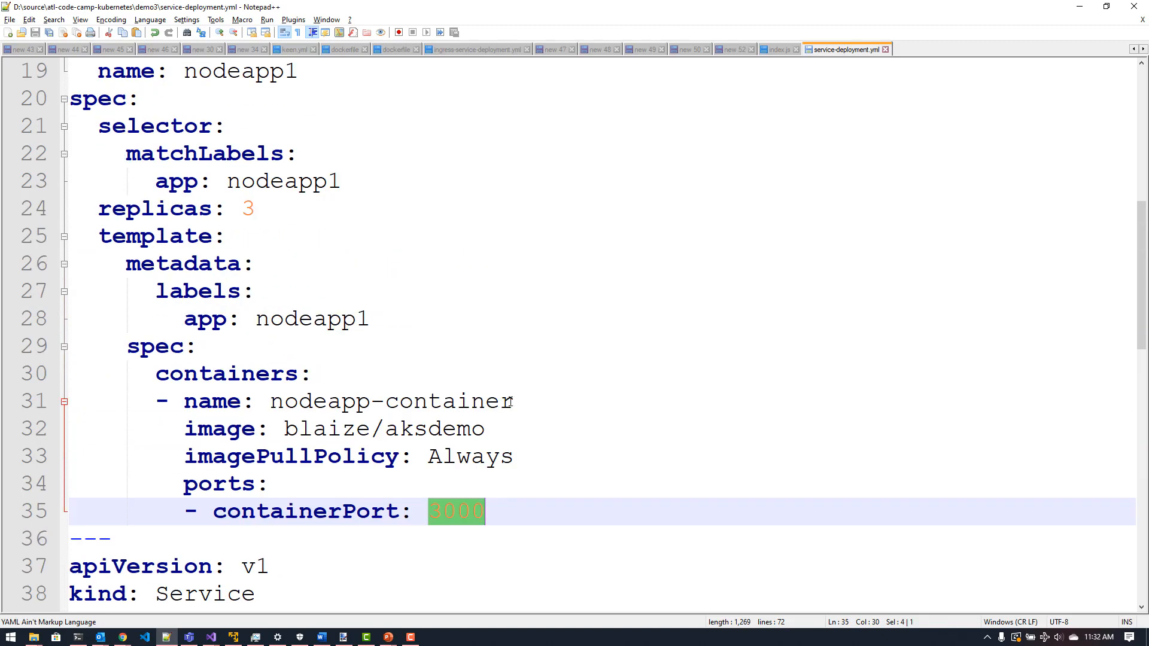
pyautogui.scroll(3)
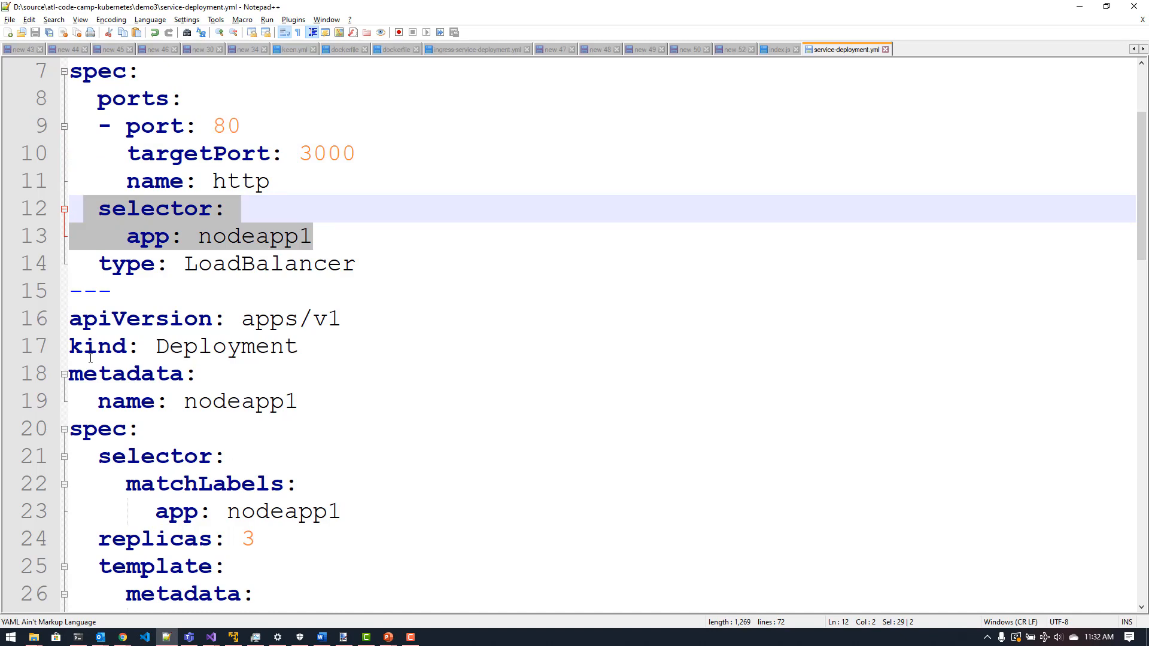
# Step: Highlight the targetPort key and every 3000 port value in the file
pyautogui.doubleClick(198, 153)
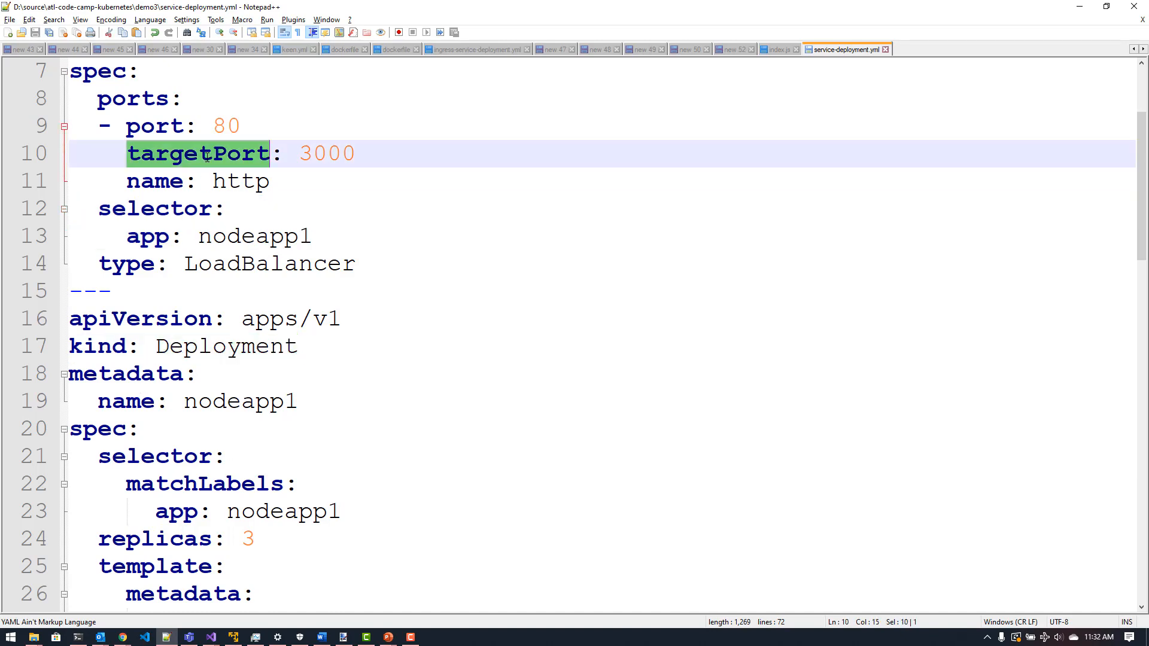
pyautogui.scroll(-3)
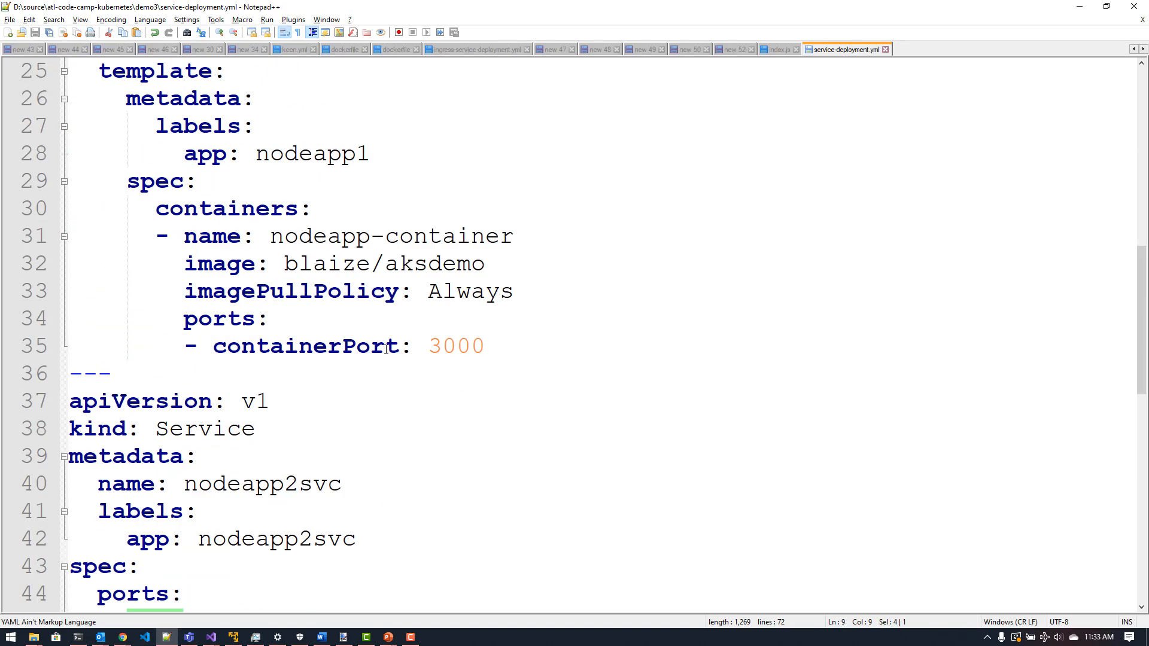
pyautogui.doubleClick(456, 346)
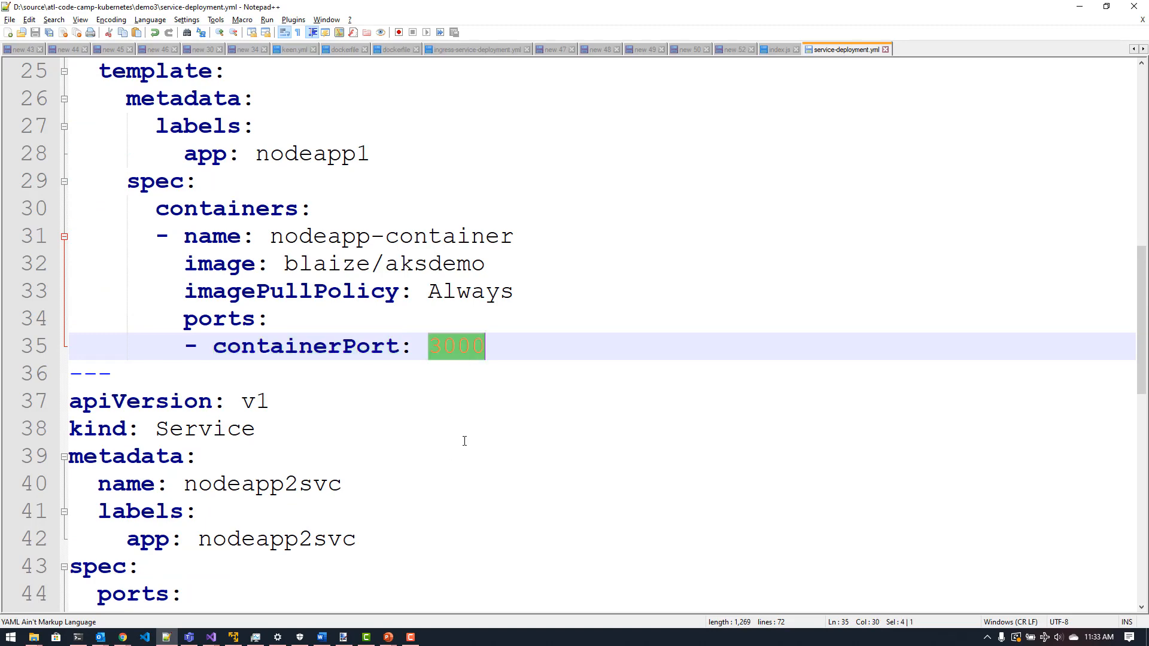
pyautogui.scroll(-3)
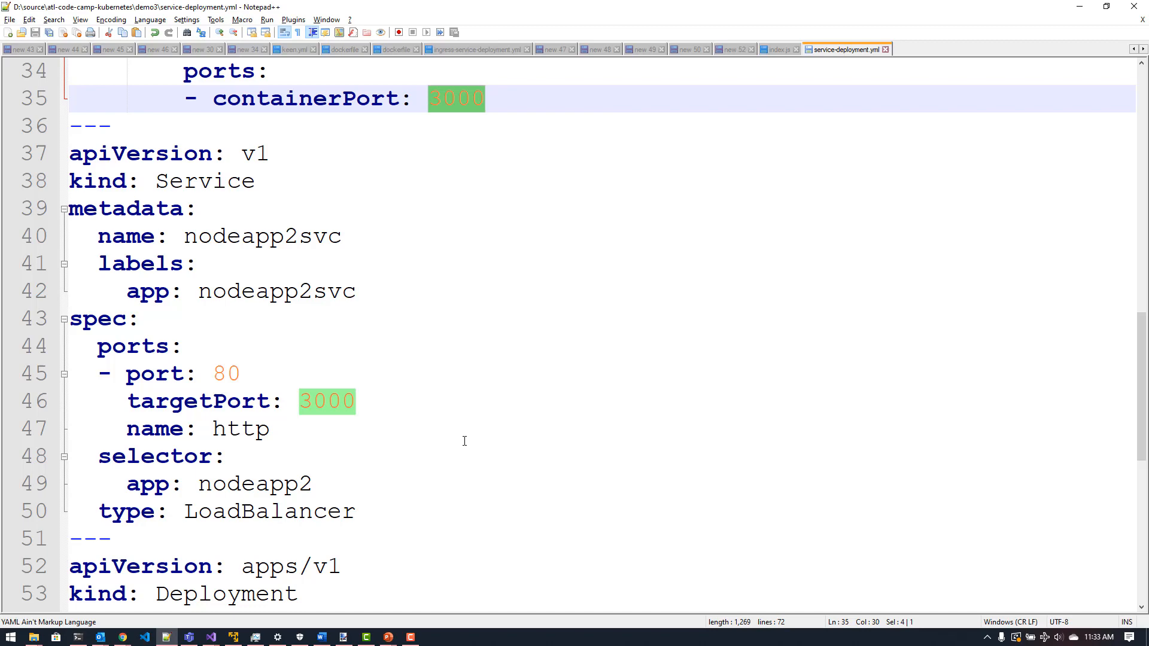
pyautogui.moveTo(399, 516)
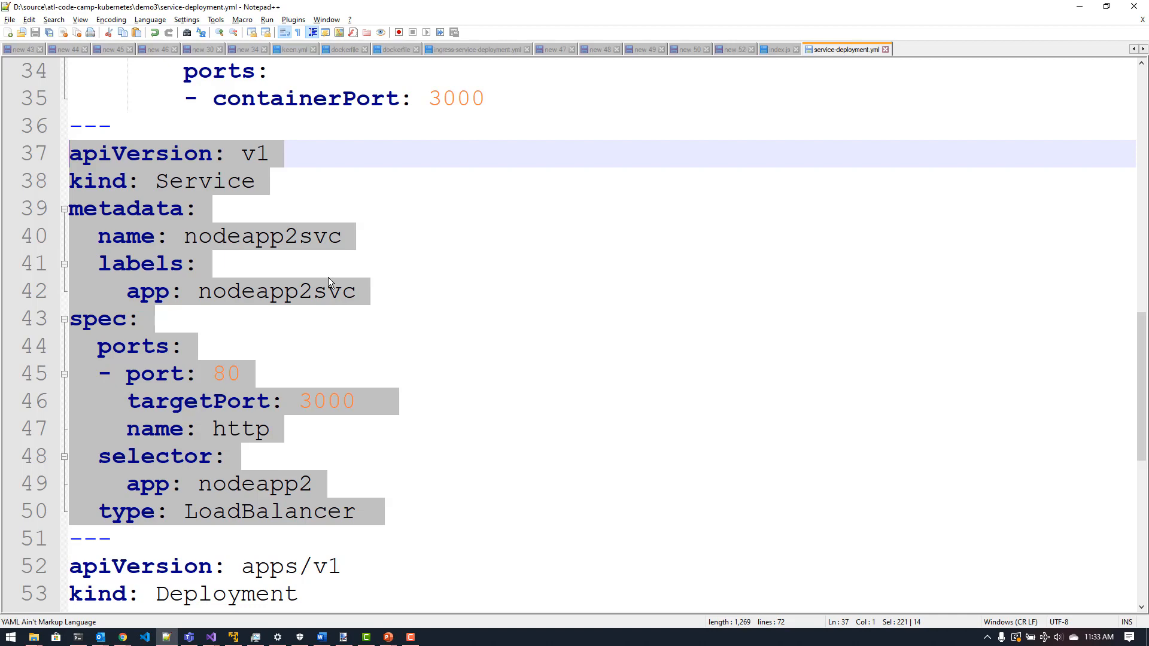
pyautogui.scroll(-3)
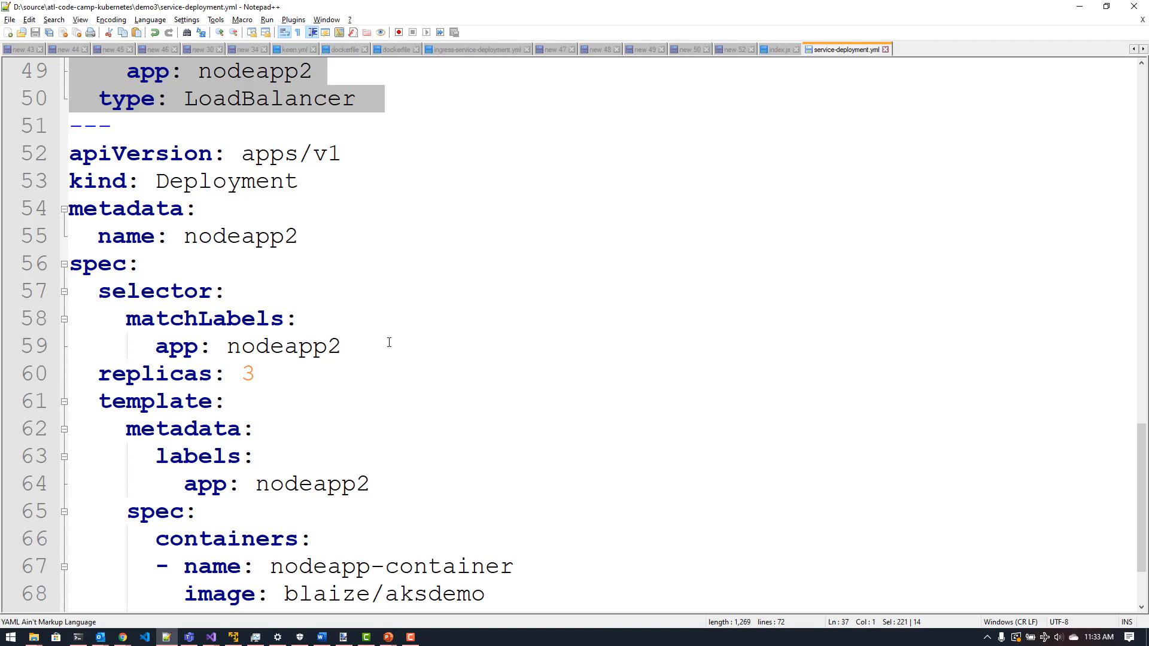
pyautogui.moveTo(526, 280)
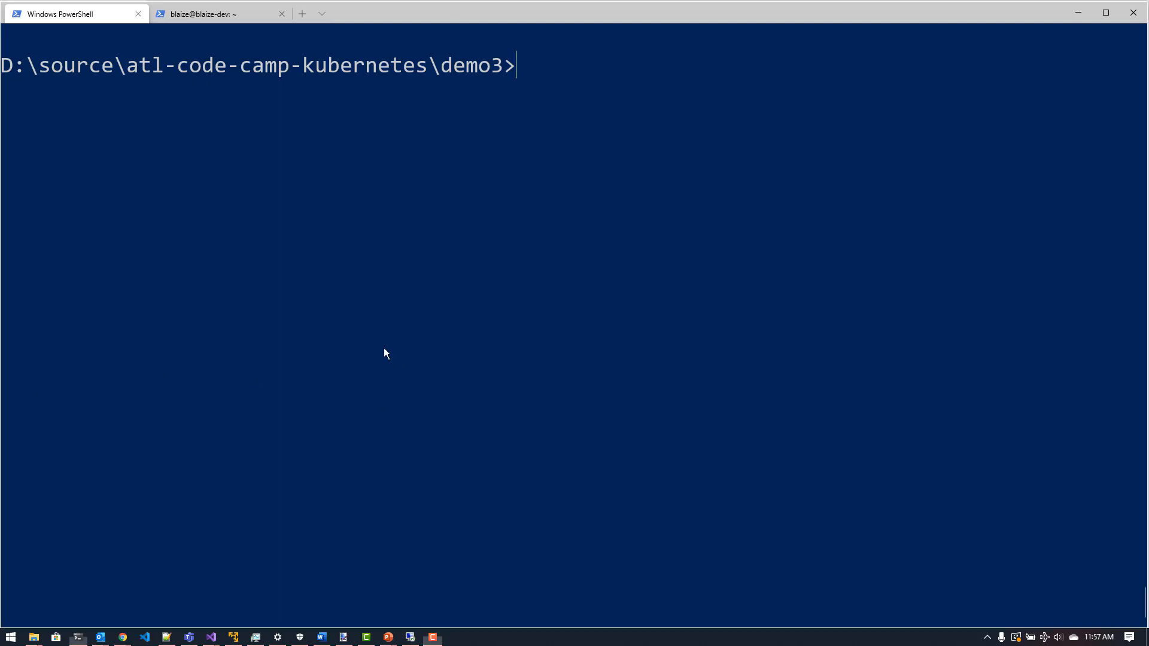
# Step: Run kubectl create -f service-deployment.yml in PowerShell to create the services and deployments
pyautogui.write('ku')
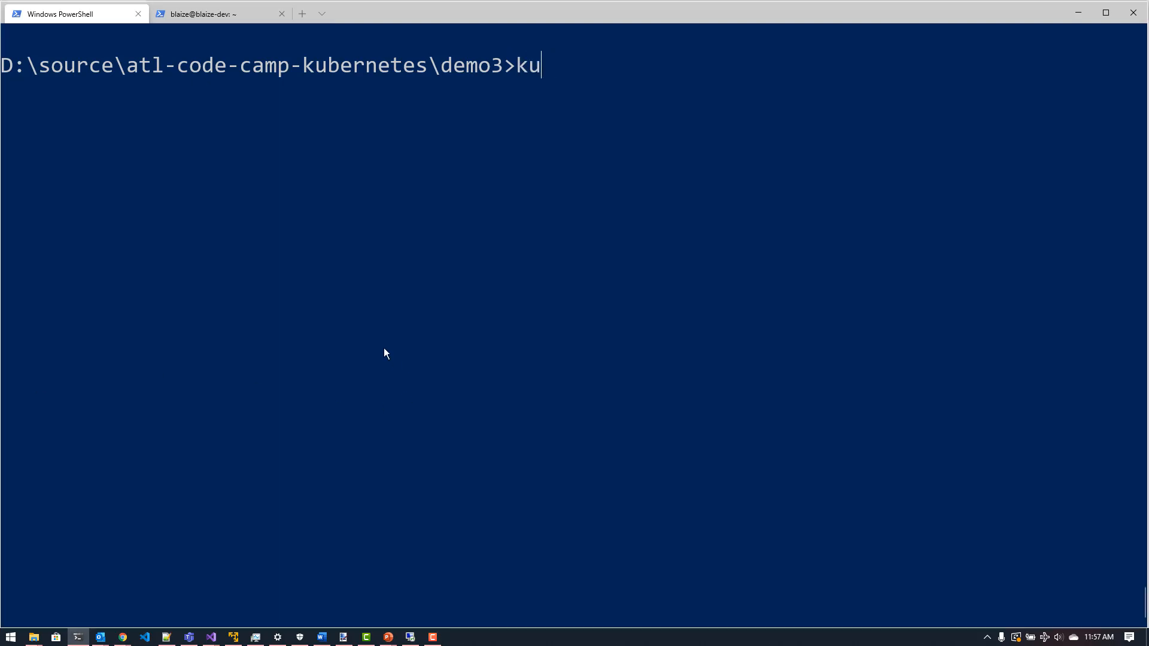
pyautogui.write('bectl')
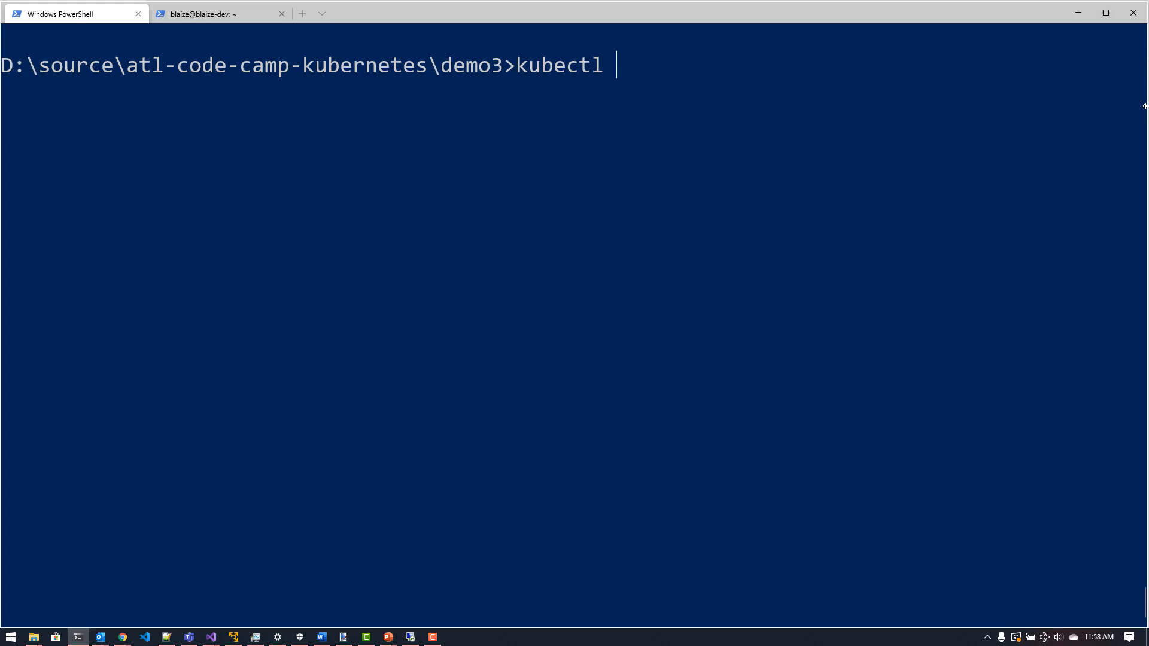
pyautogui.write('create')
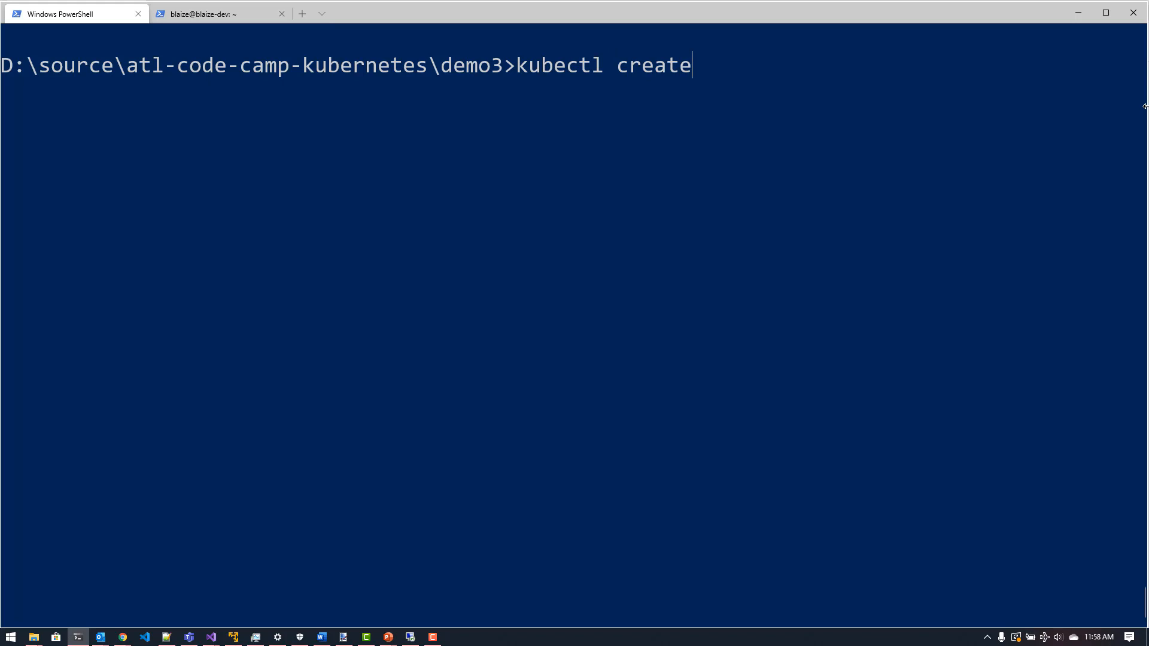
pyautogui.write('-f')
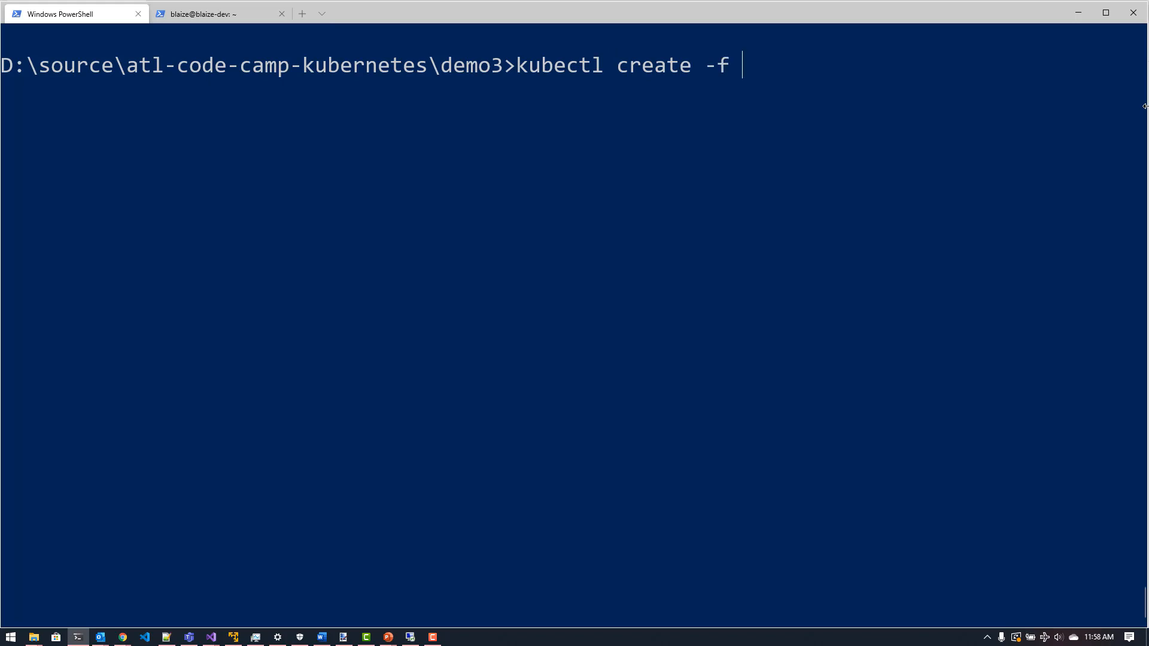
pyautogui.write('service-deployment.yml')
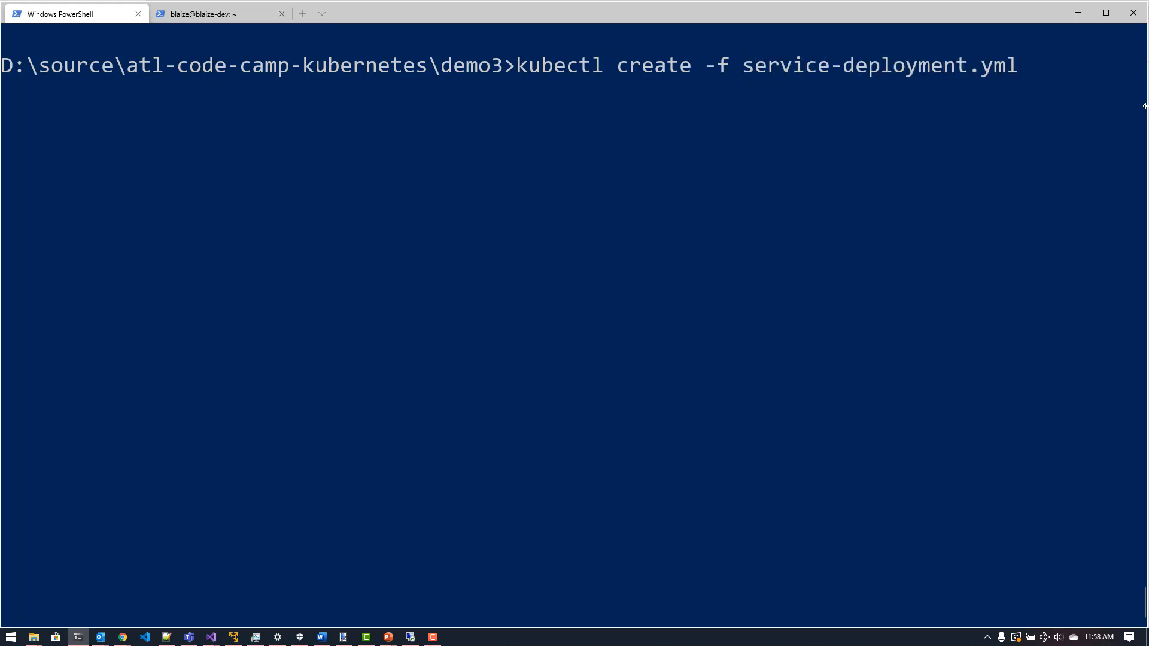
pyautogui.press('Return')
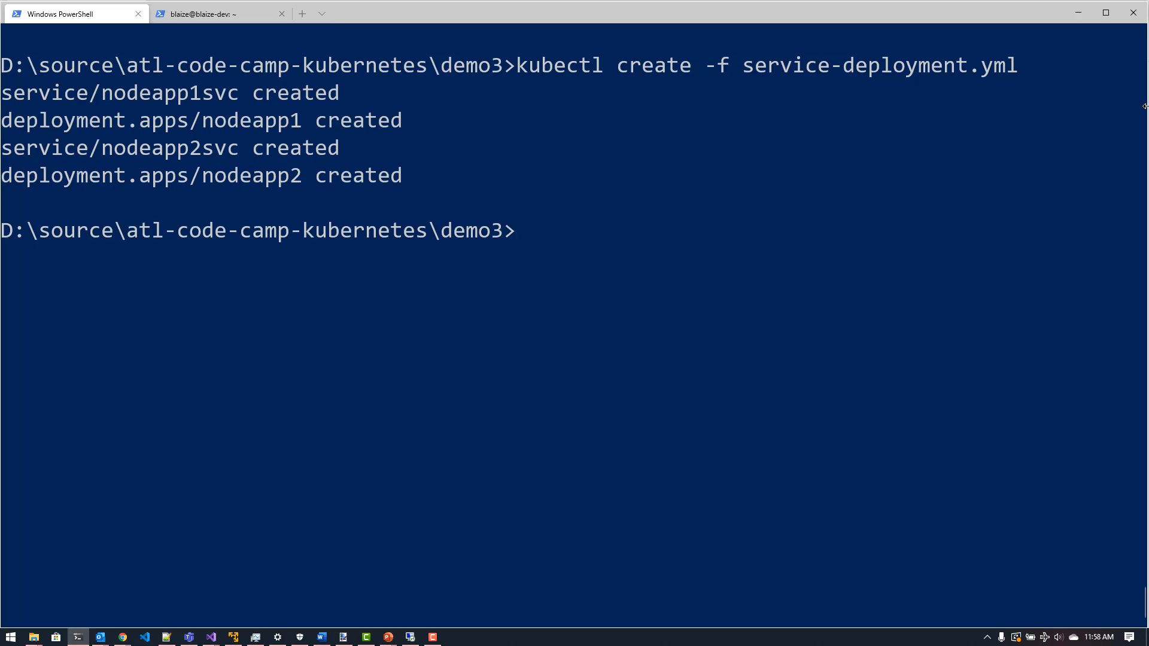
pyautogui.write('k')
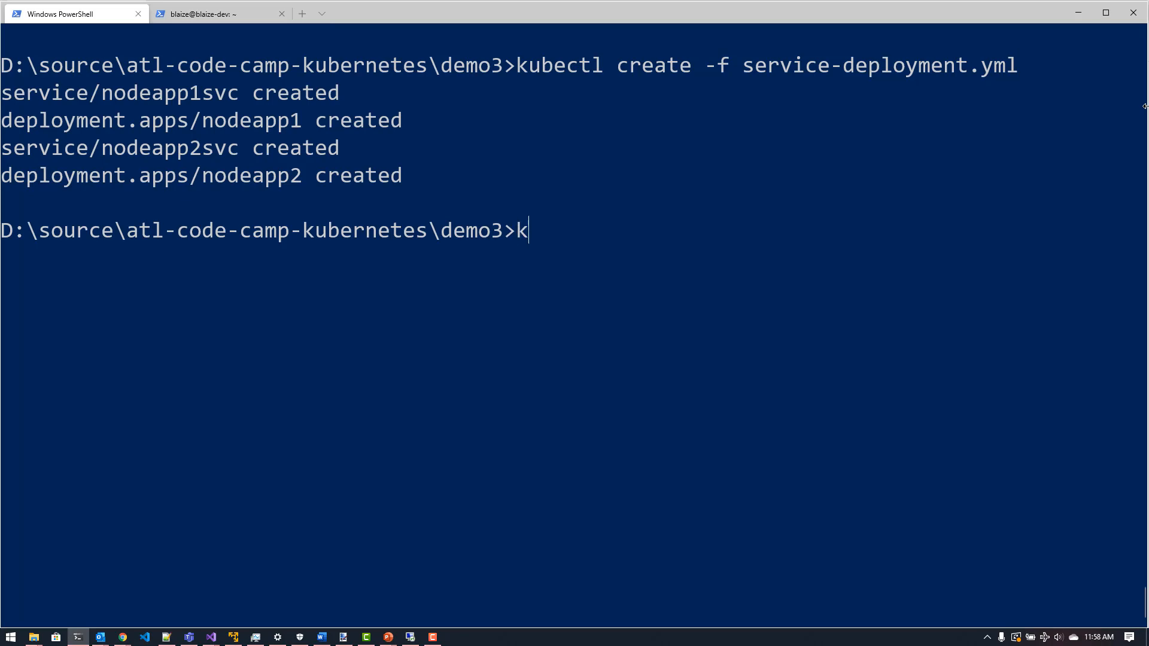
# Step: Run kubectl get pods to confirm all six nodeapp1 and nodeapp2 pods are Running
pyautogui.write('ubectl get pods')
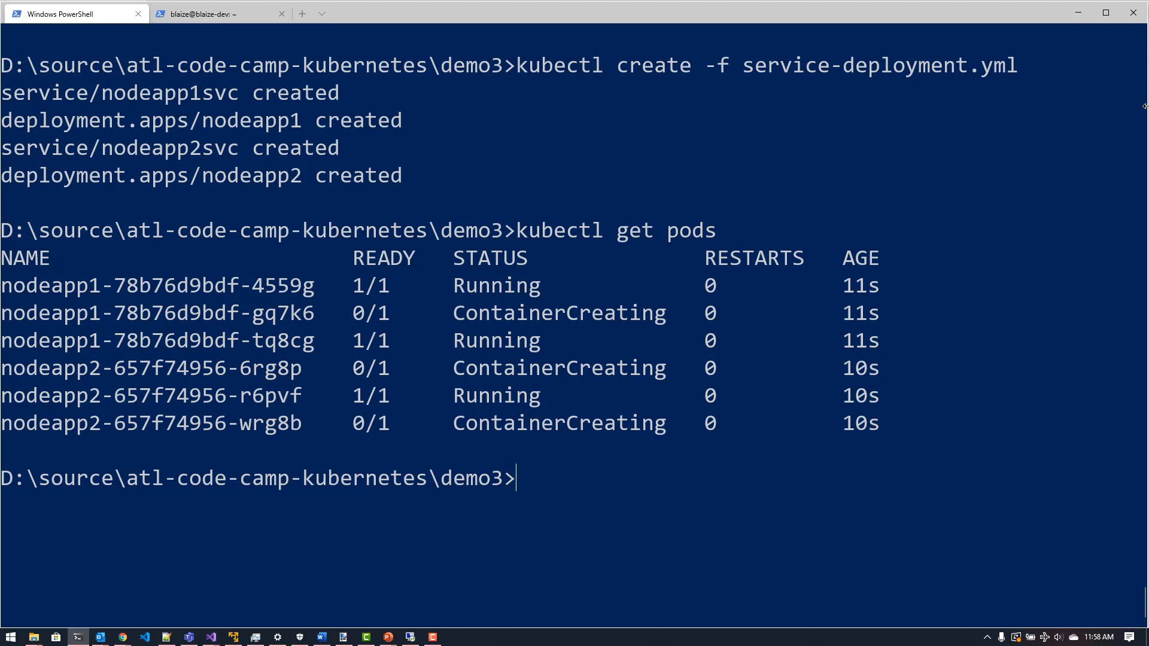
pyautogui.press('Return')
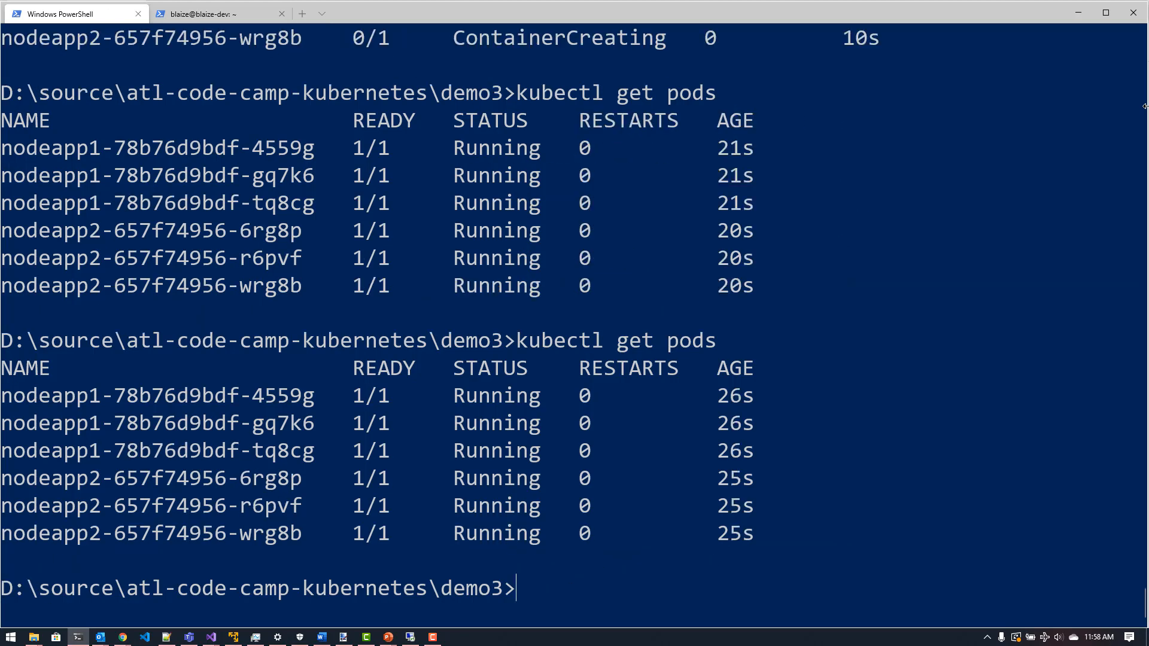
pyautogui.write('kubectl get')
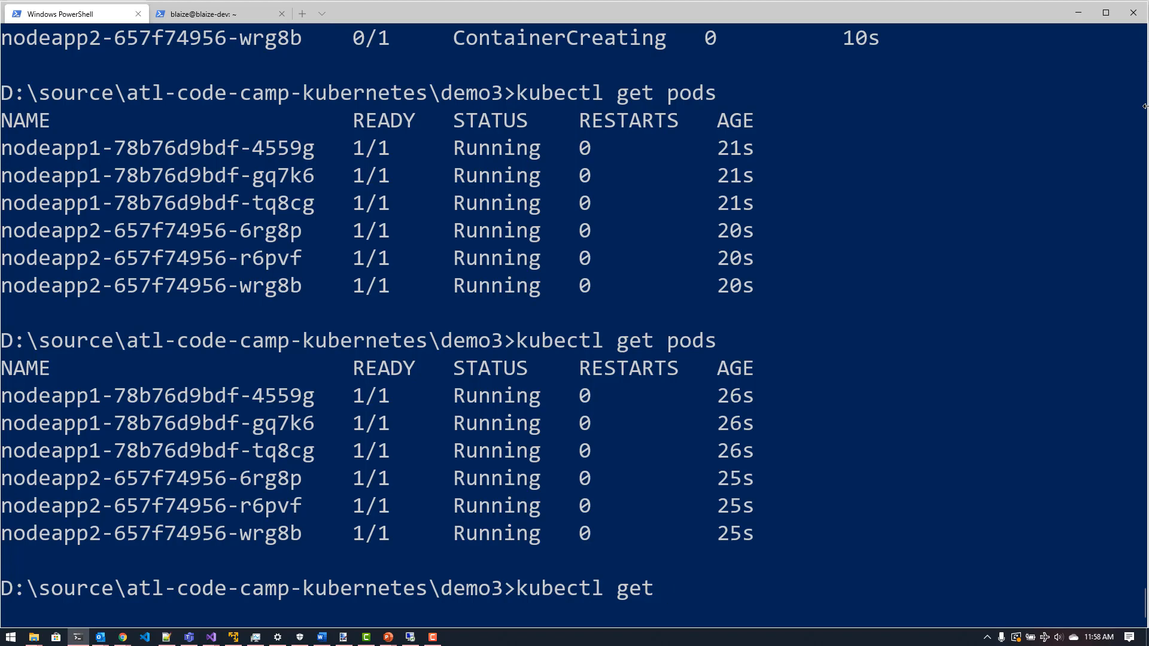
pyautogui.write('deplo')
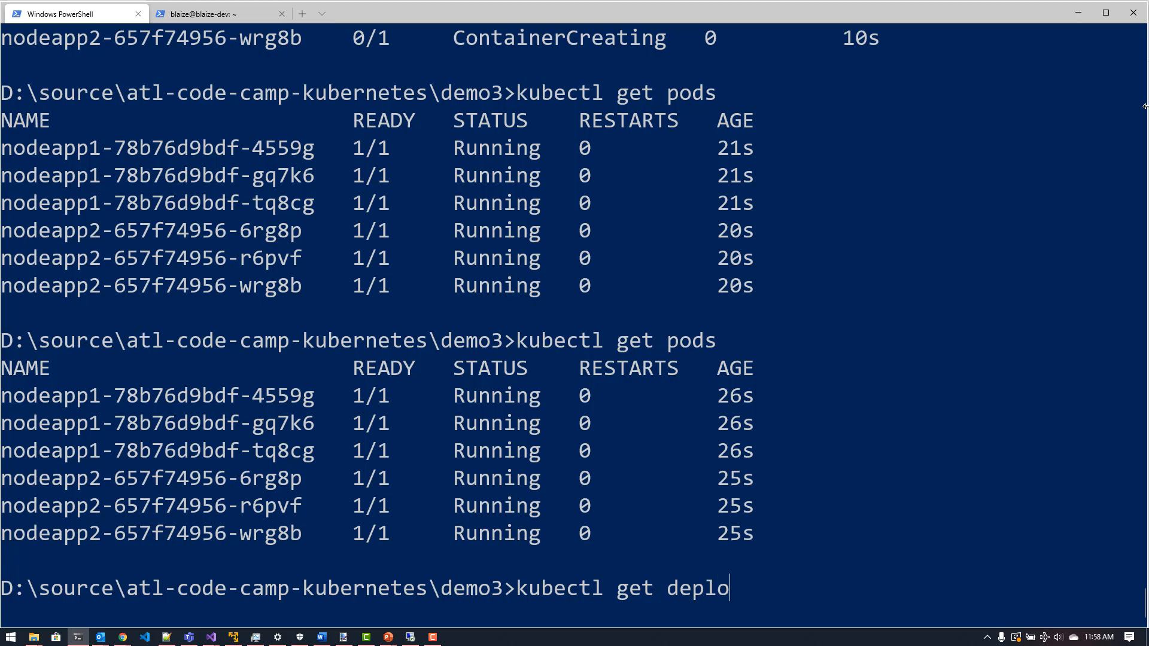
# Step: Run kubectl get deployments, showing nodeapp1 and nodeapp2 each at 3/3 ready
pyautogui.write('yment')
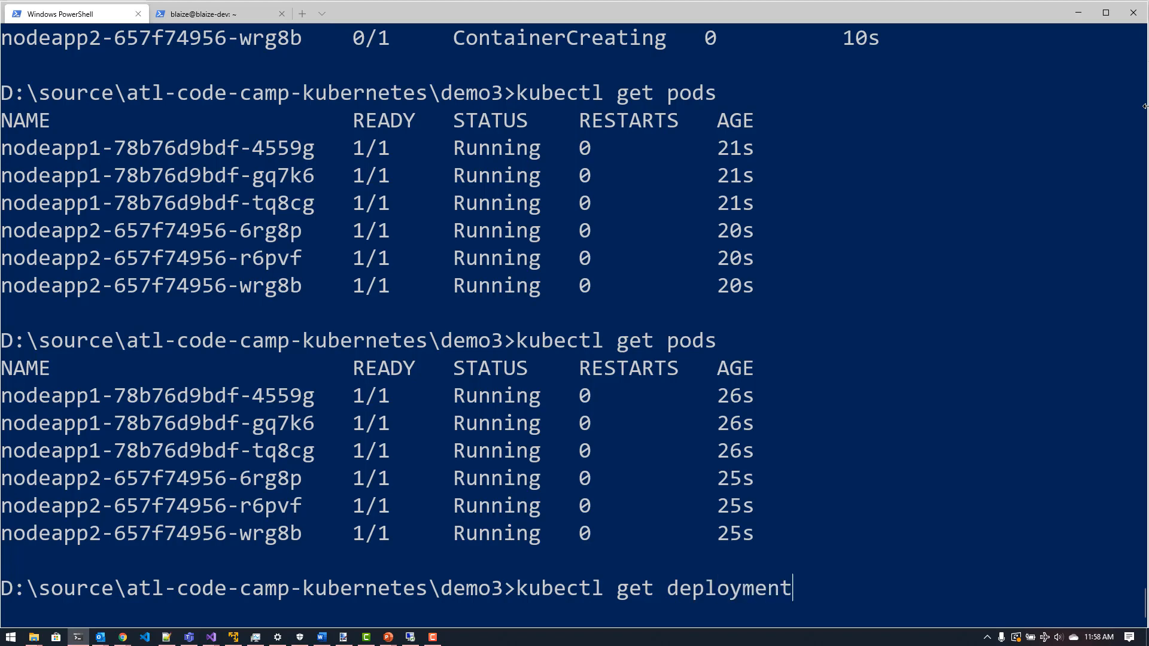
pyautogui.press('Return')
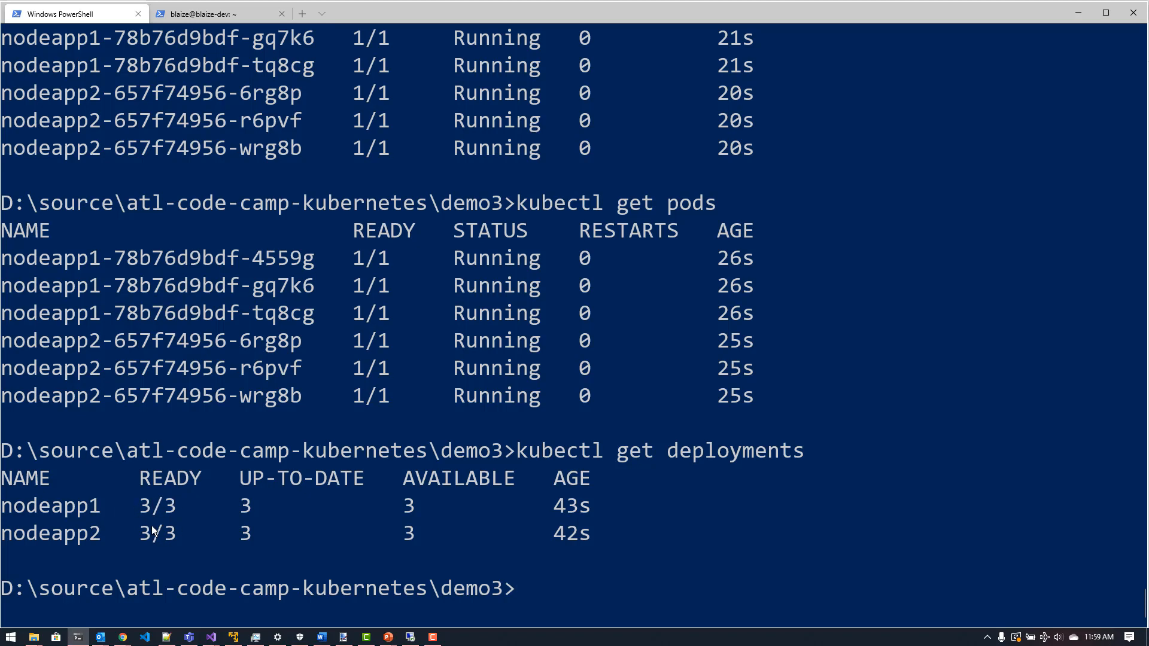
pyautogui.moveTo(154, 519)
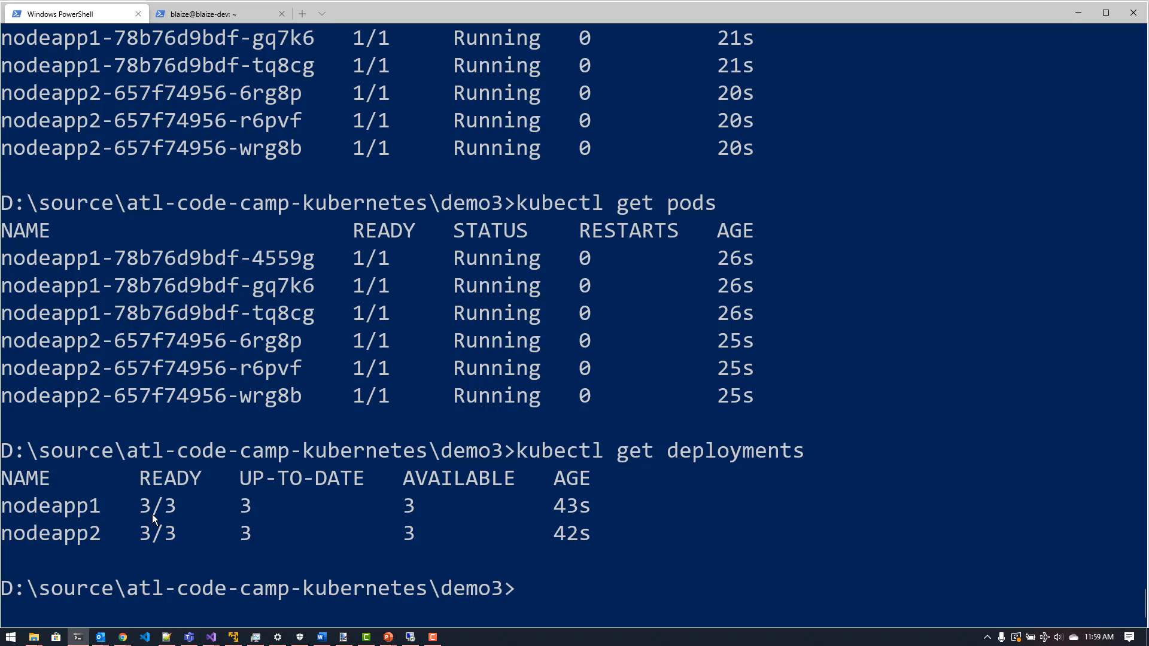
pyautogui.write('kubectl get deployments')
pyautogui.write('kubectl get se')
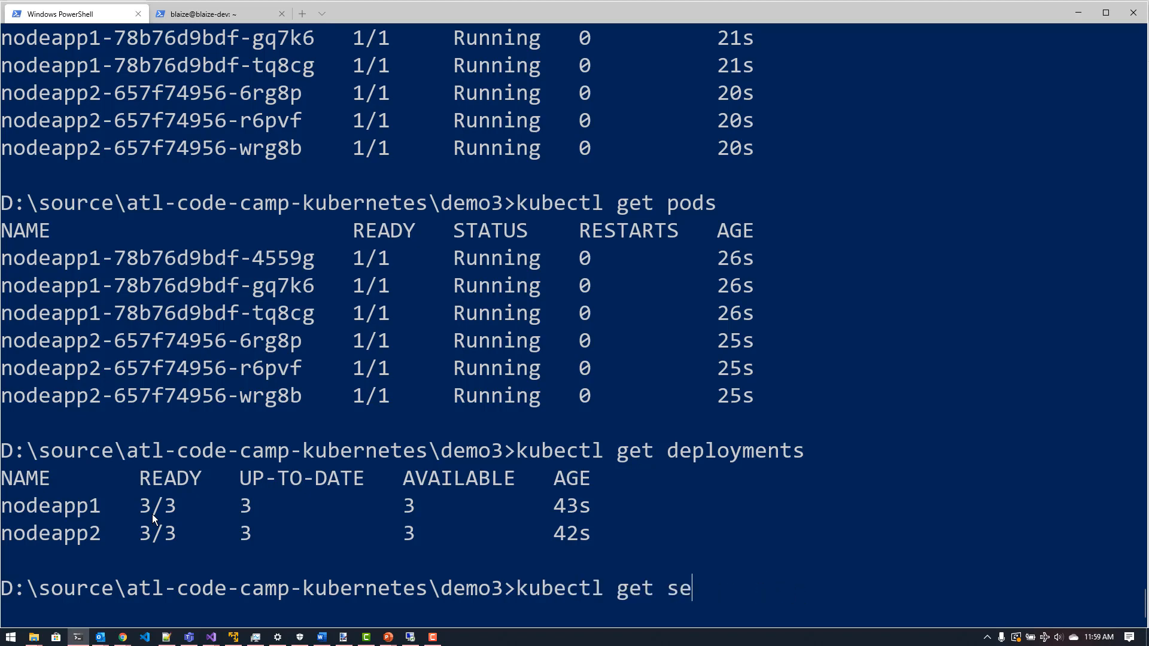
# Step: List services for external IPs, select nodeapp1svc's IP 52.138.115.173, and switch to Chrome
pyautogui.write('rvices')
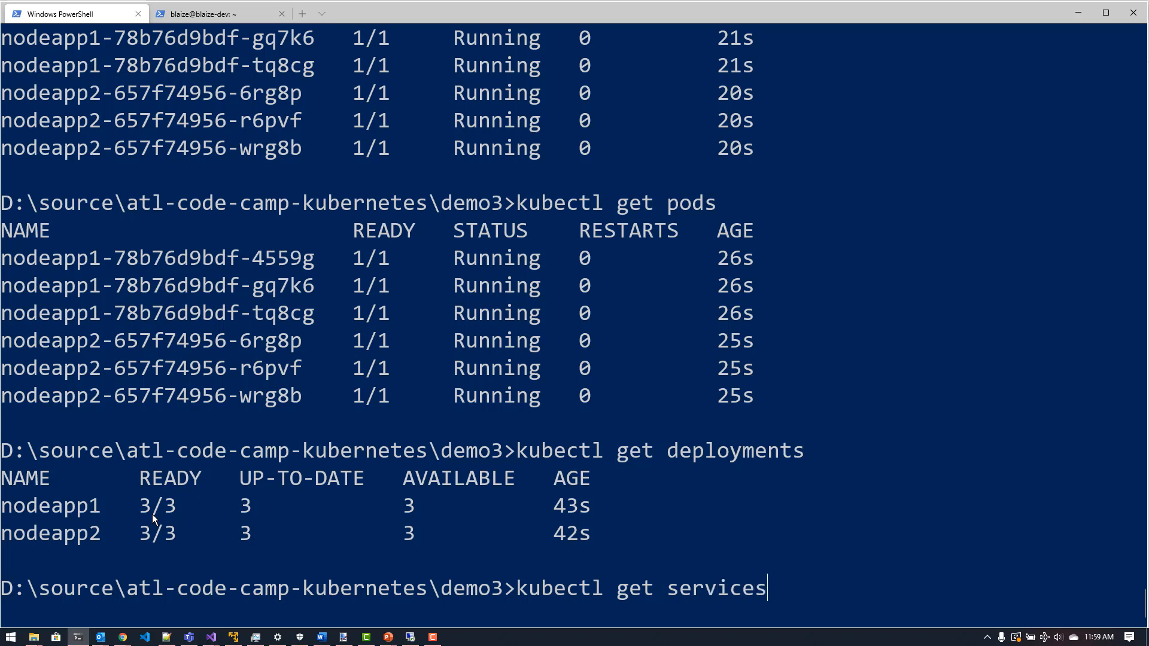
pyautogui.press('Return')
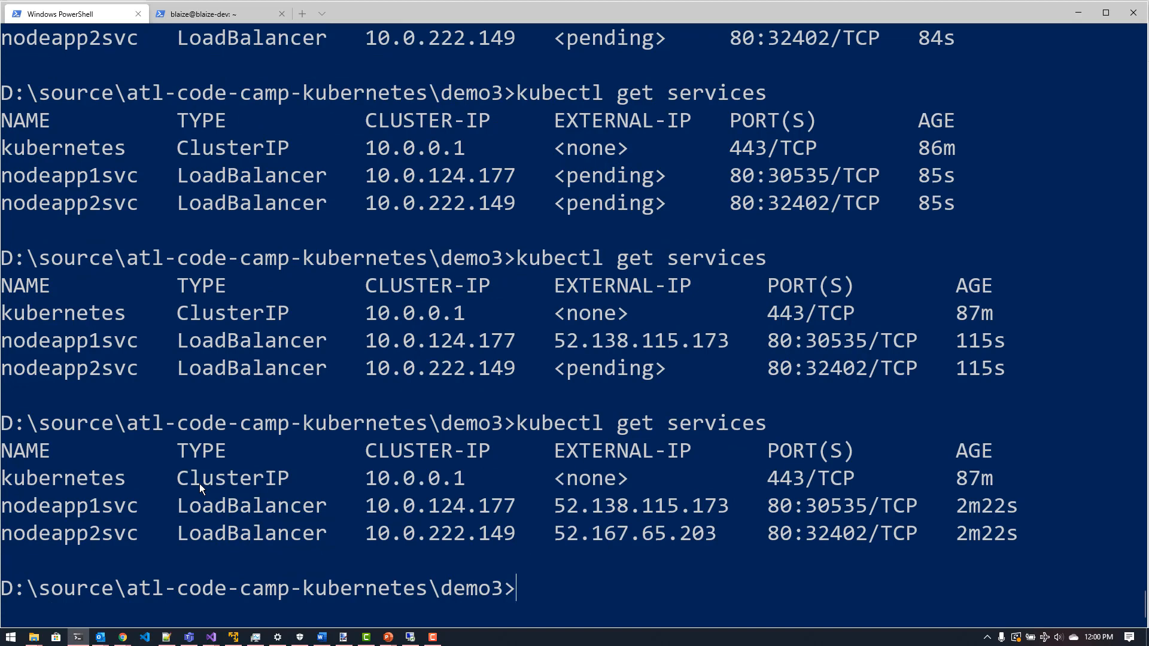
pyautogui.moveTo(496, 517)
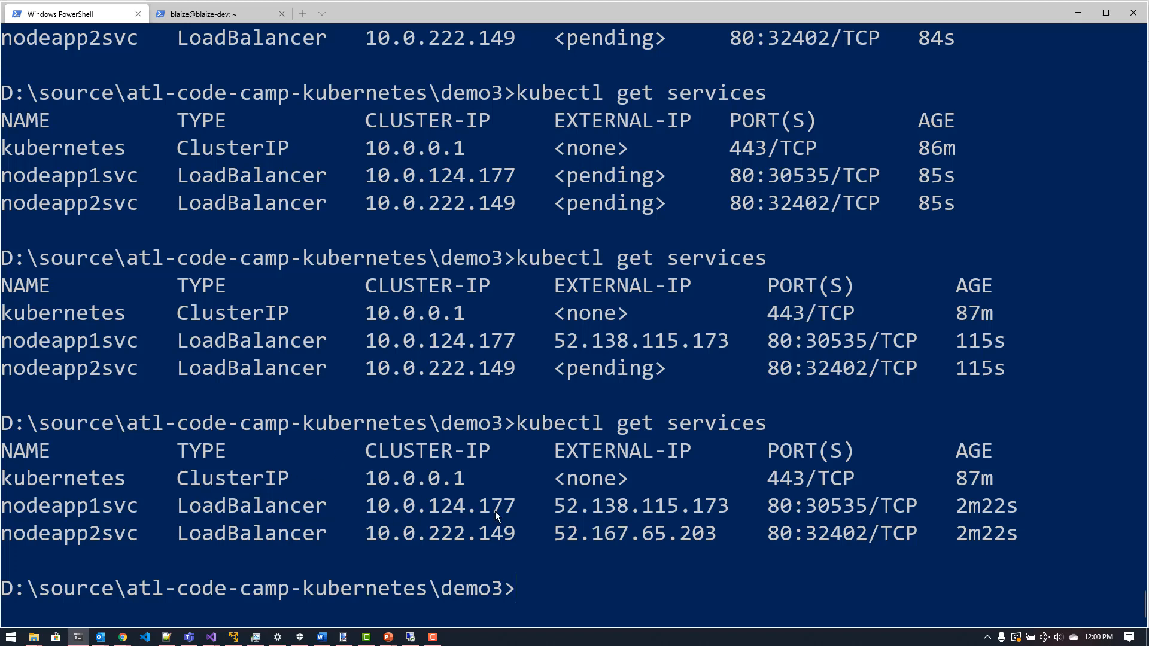
pyautogui.doubleClick(640, 505)
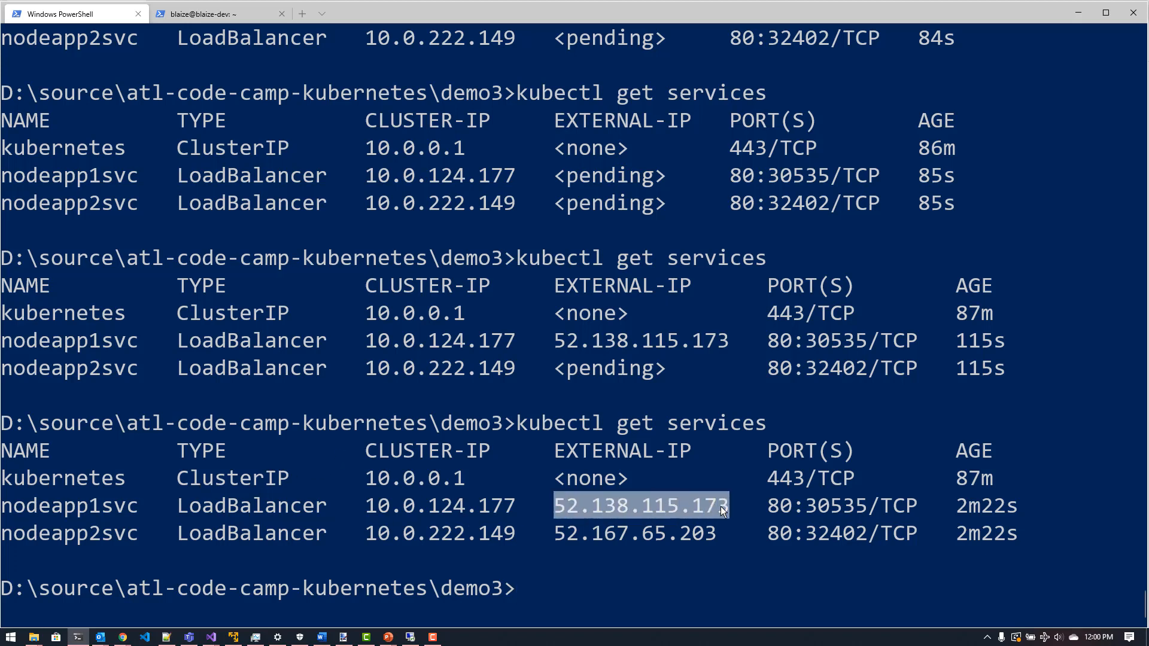
pyautogui.moveTo(110, 639)
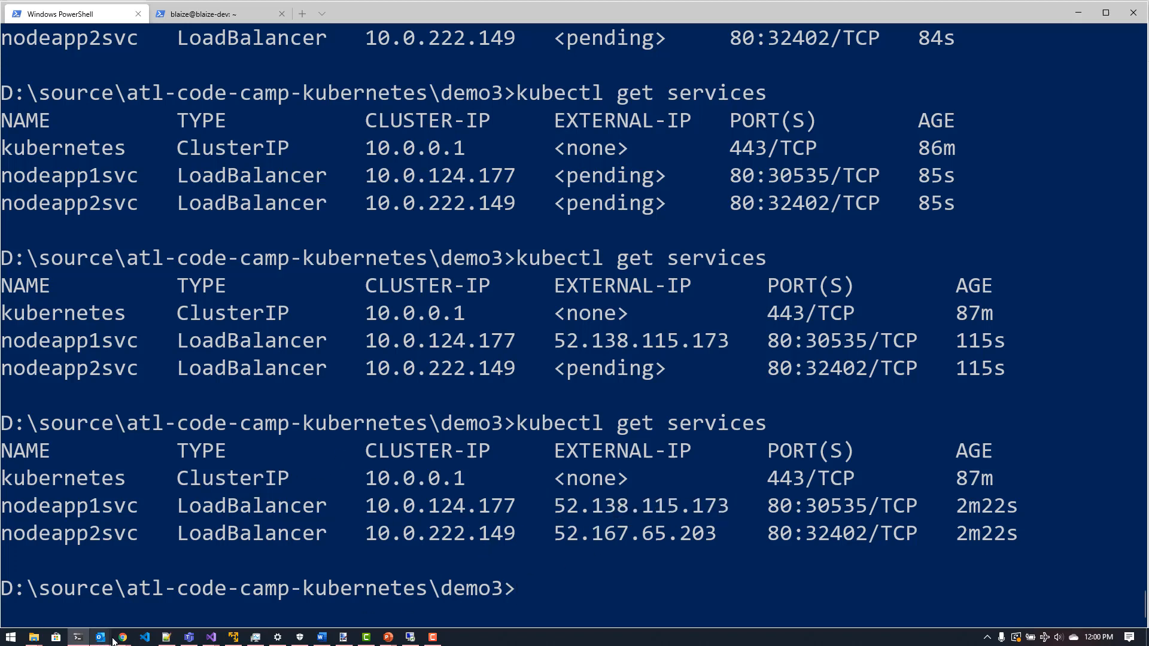
pyautogui.click(122, 637)
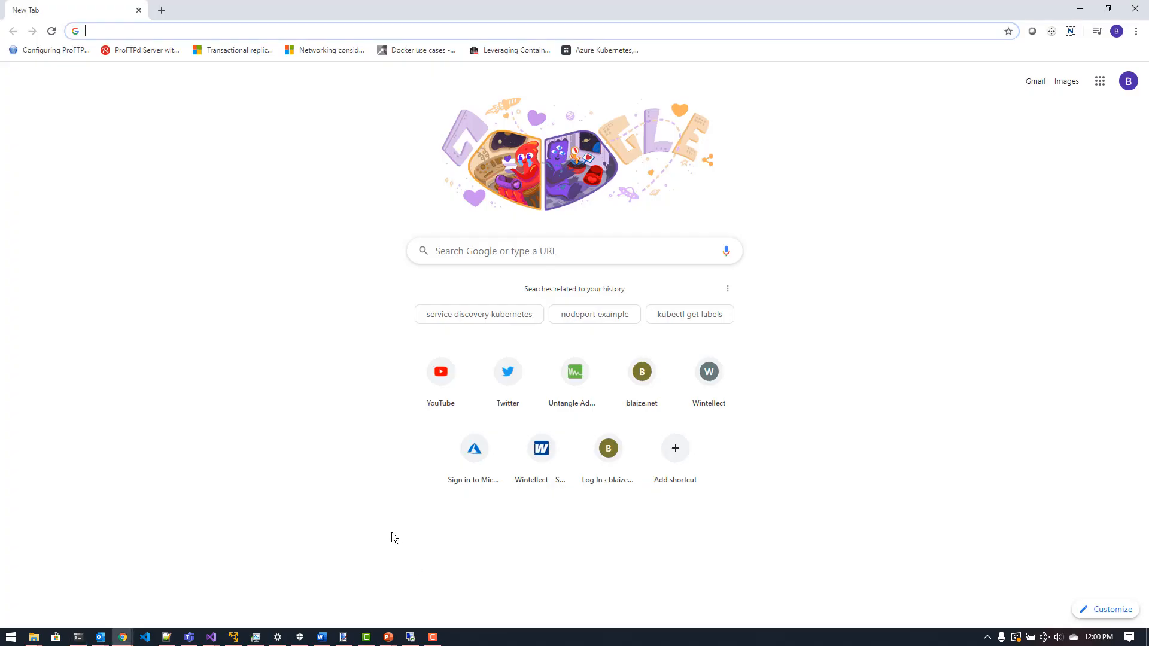
# Step: Load 52.138.115.173 and 52.167.65.203 in separate Chrome tabs to see both Hello pages
pyautogui.click(161, 9)
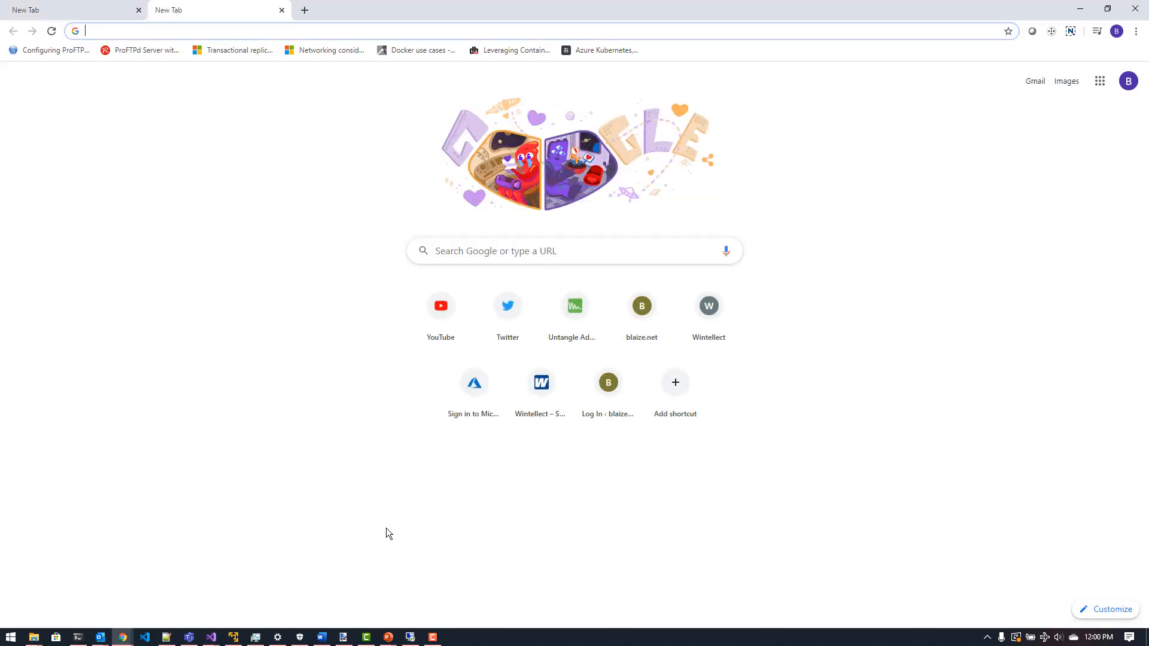
pyautogui.write('52.138.115.173')
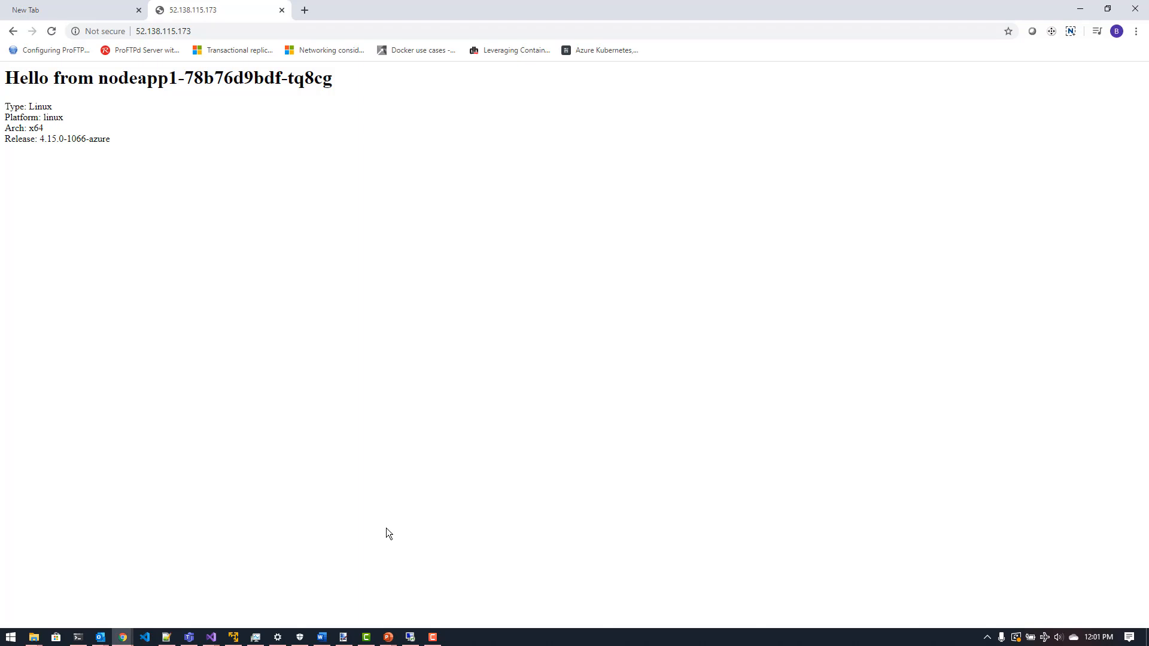
pyautogui.click(304, 9)
pyautogui.write('52.167.65.203')
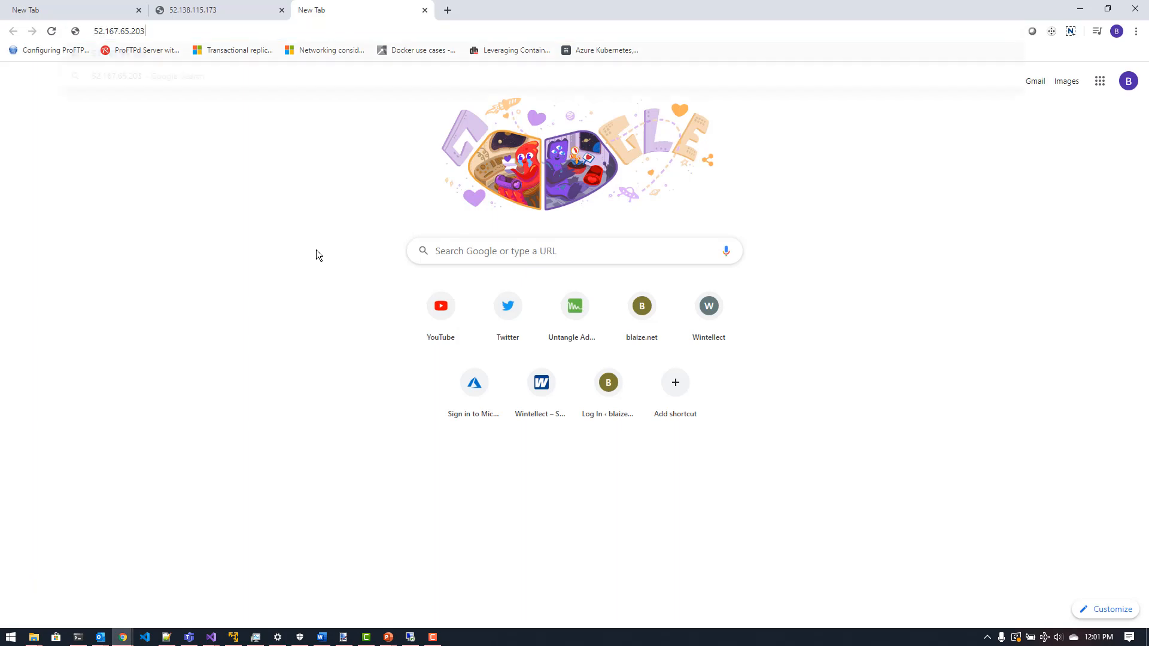
pyautogui.press('Return')
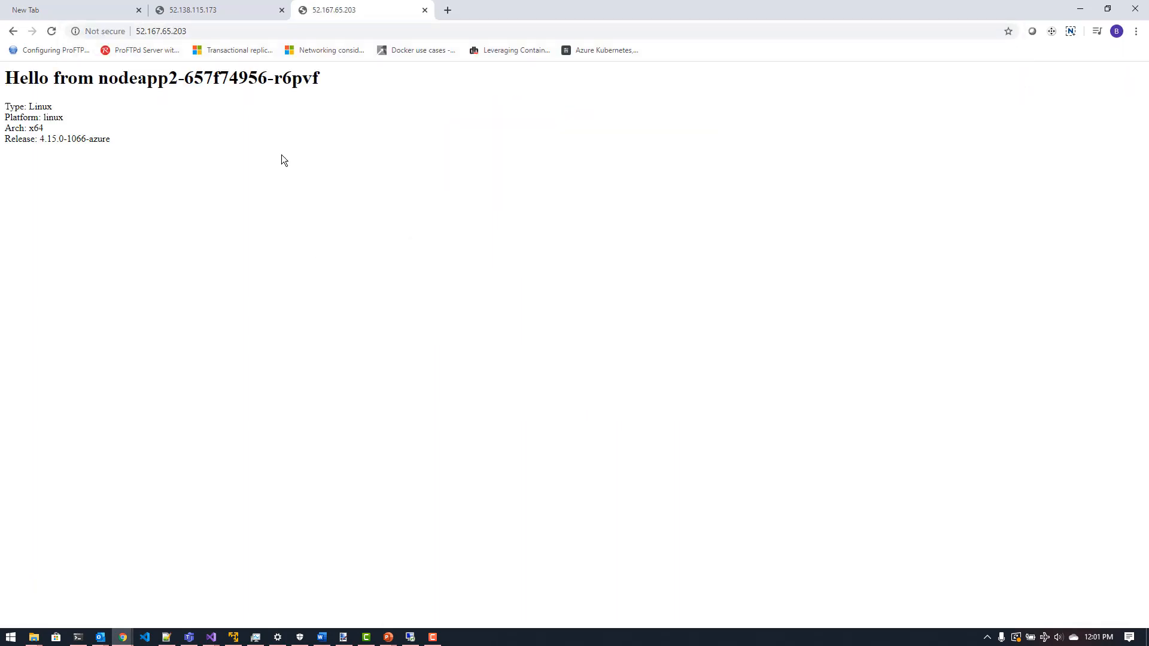
pyautogui.moveTo(291, 169)
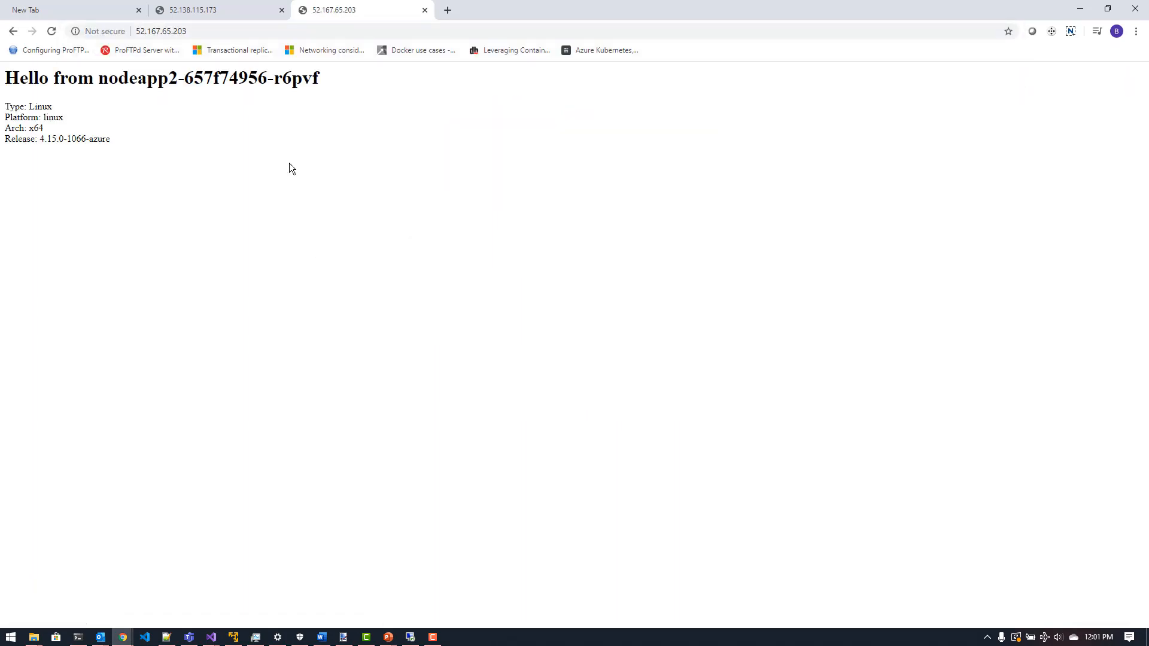
pyautogui.click(212, 10)
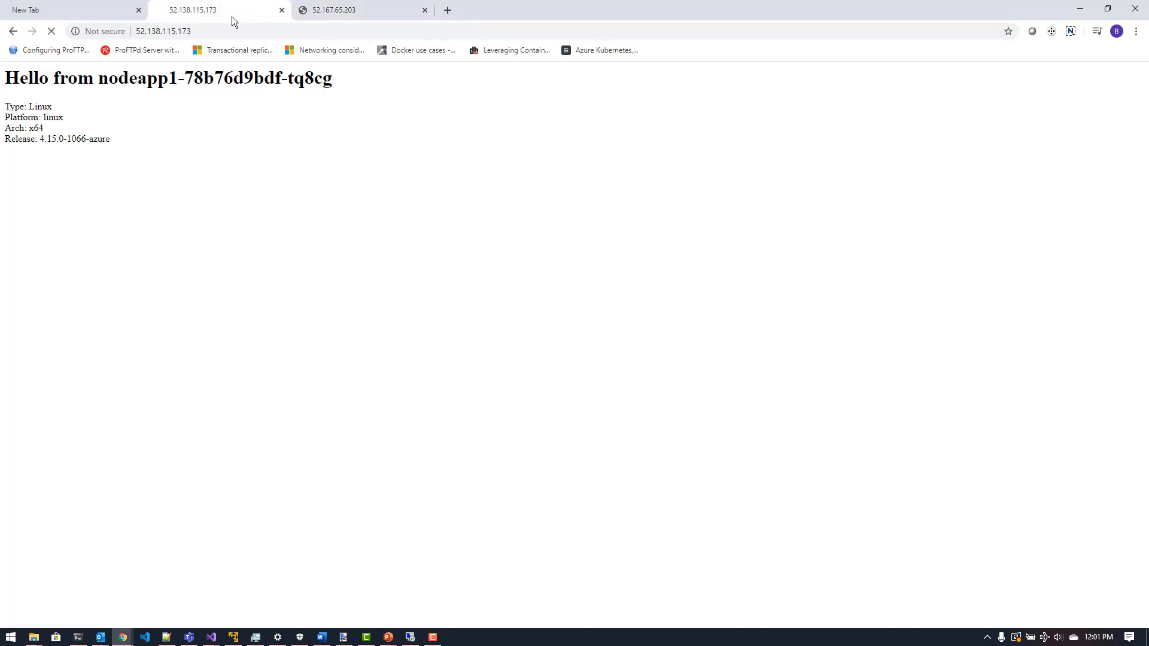
# Step: Switch between the two IP tabs and reload to see which pod answers
pyautogui.click(359, 10)
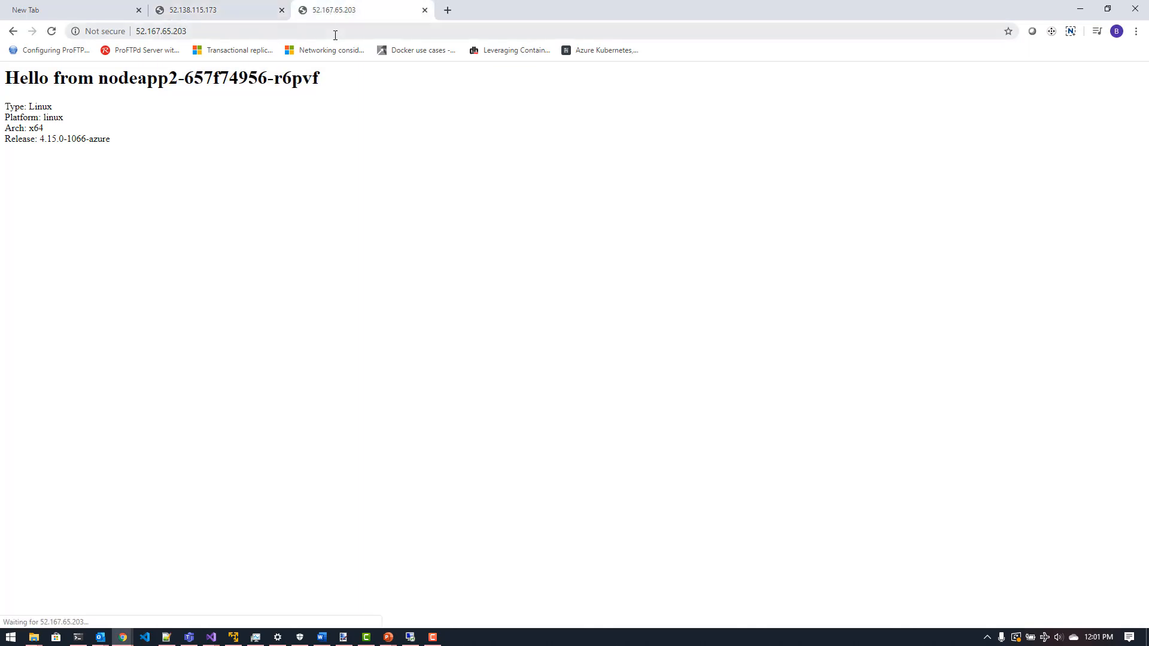
pyautogui.moveTo(317, 108)
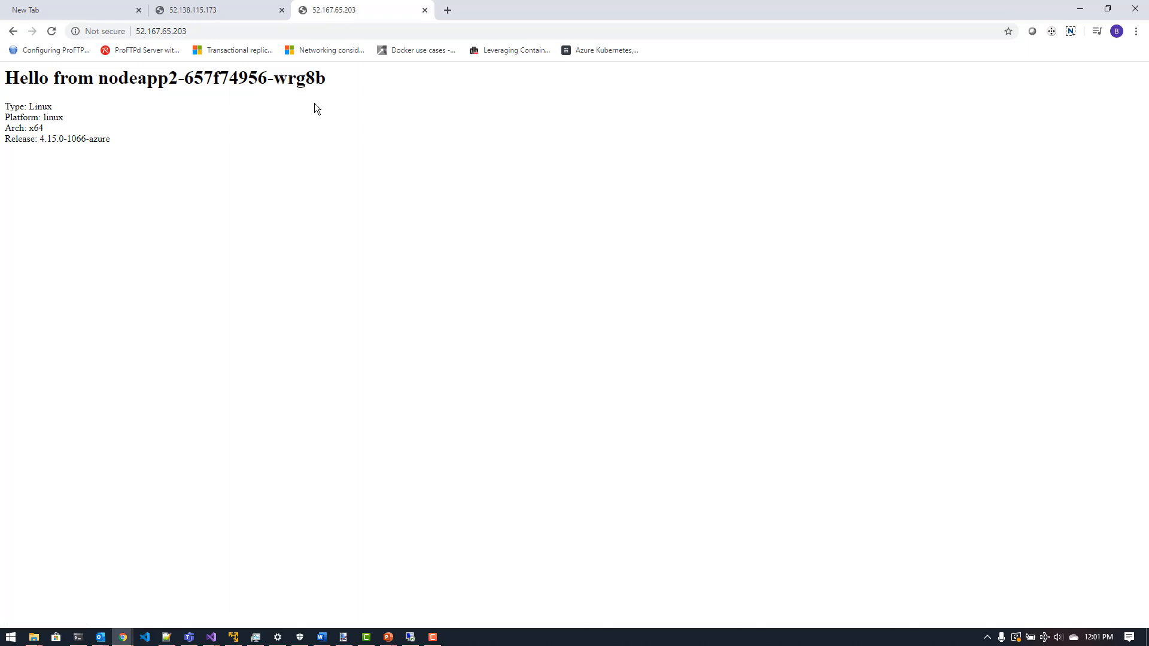
pyautogui.click(212, 10)
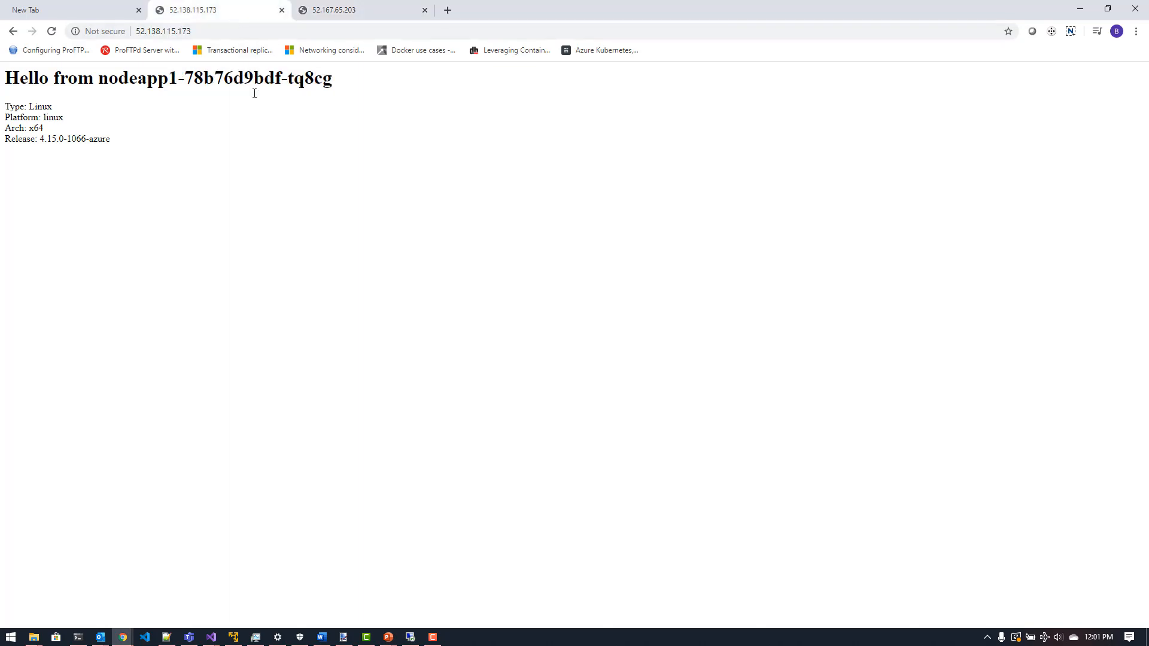
pyautogui.click(51, 31)
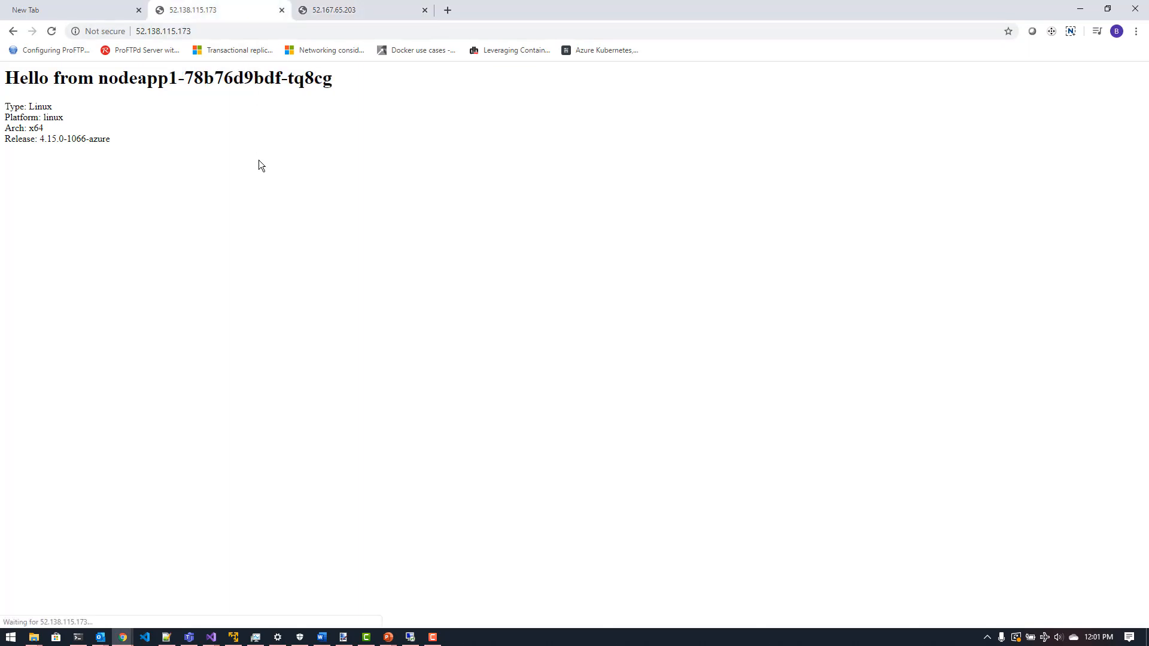
pyautogui.click(359, 10)
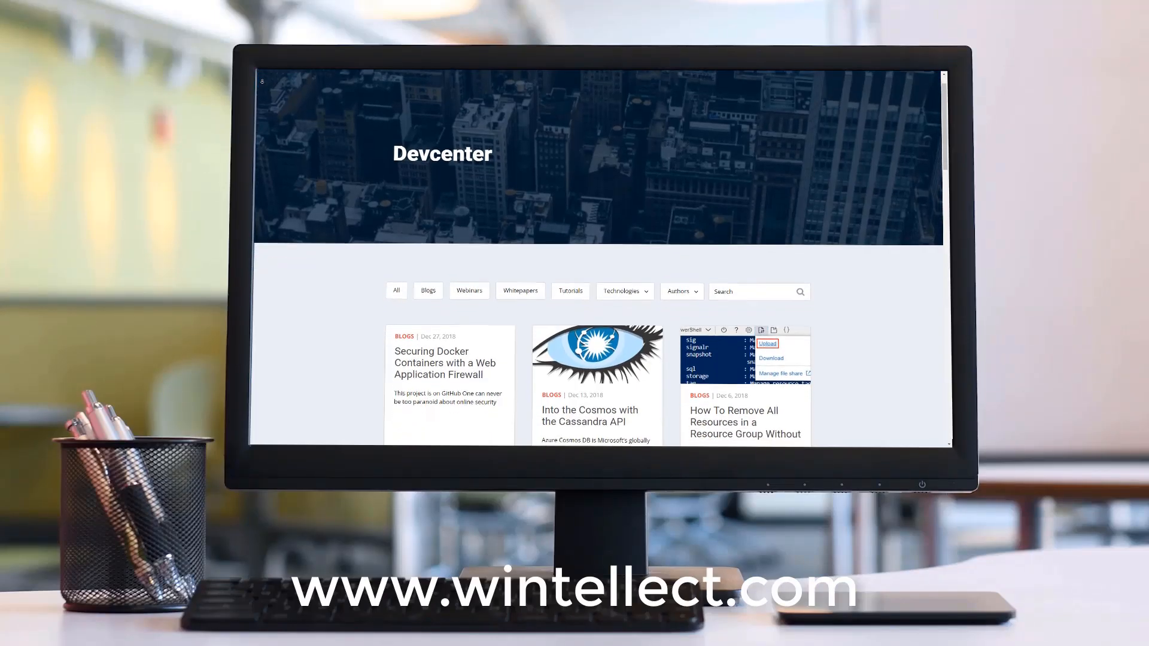
pyautogui.scroll(-3)
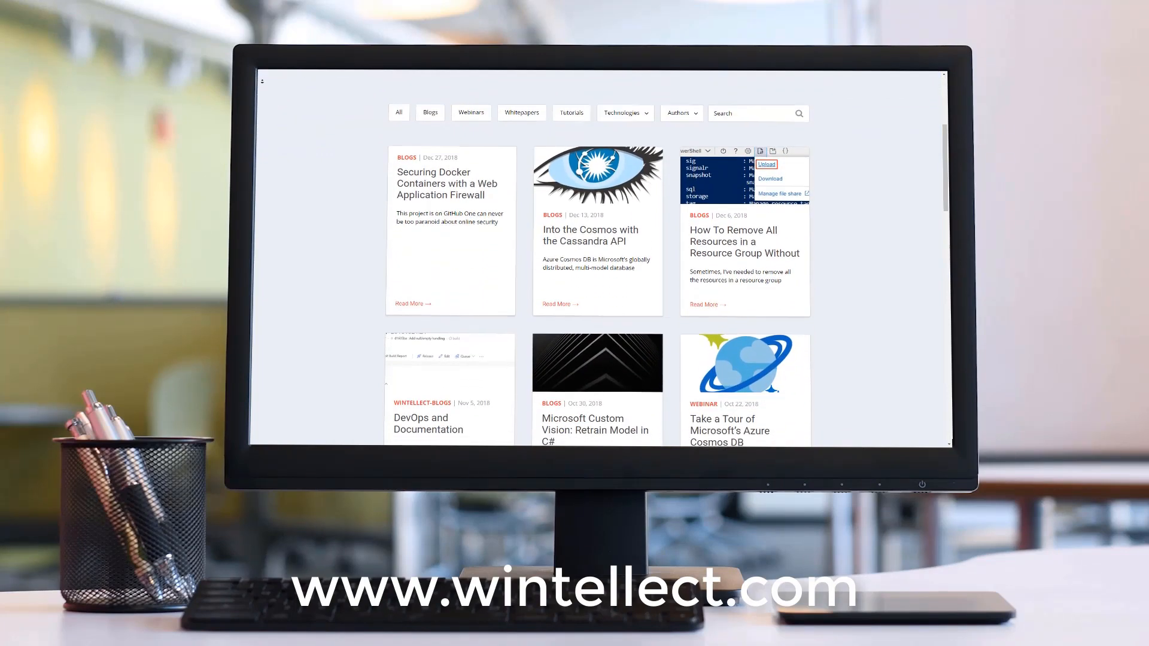
pyautogui.scroll(-3)
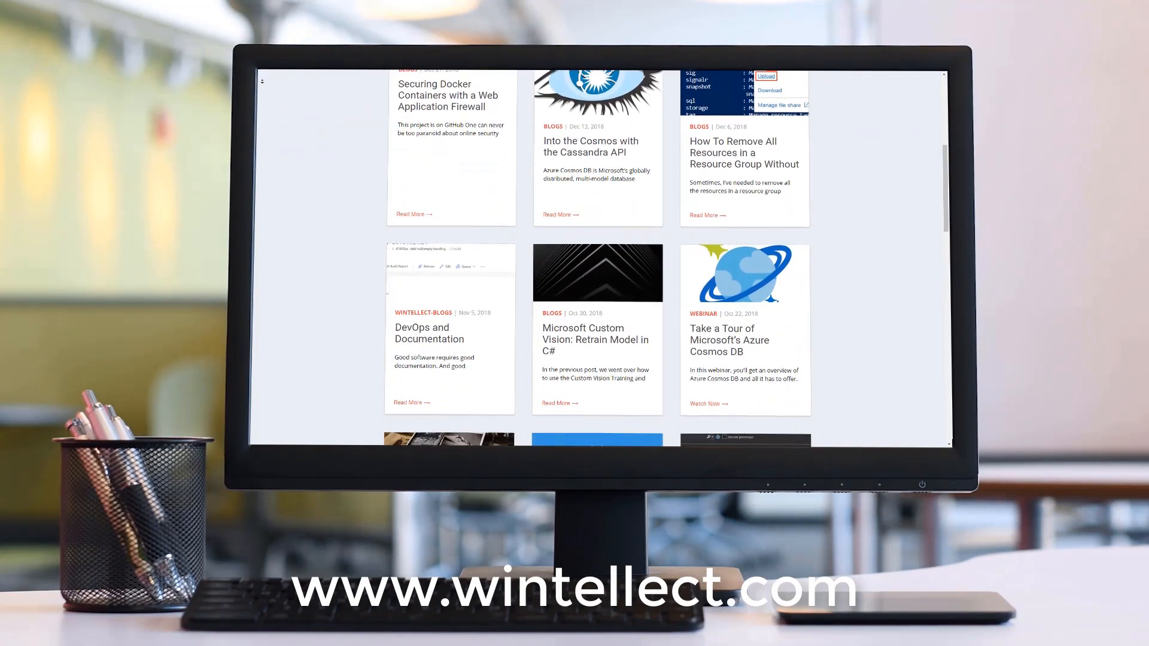
pyautogui.scroll(-3)
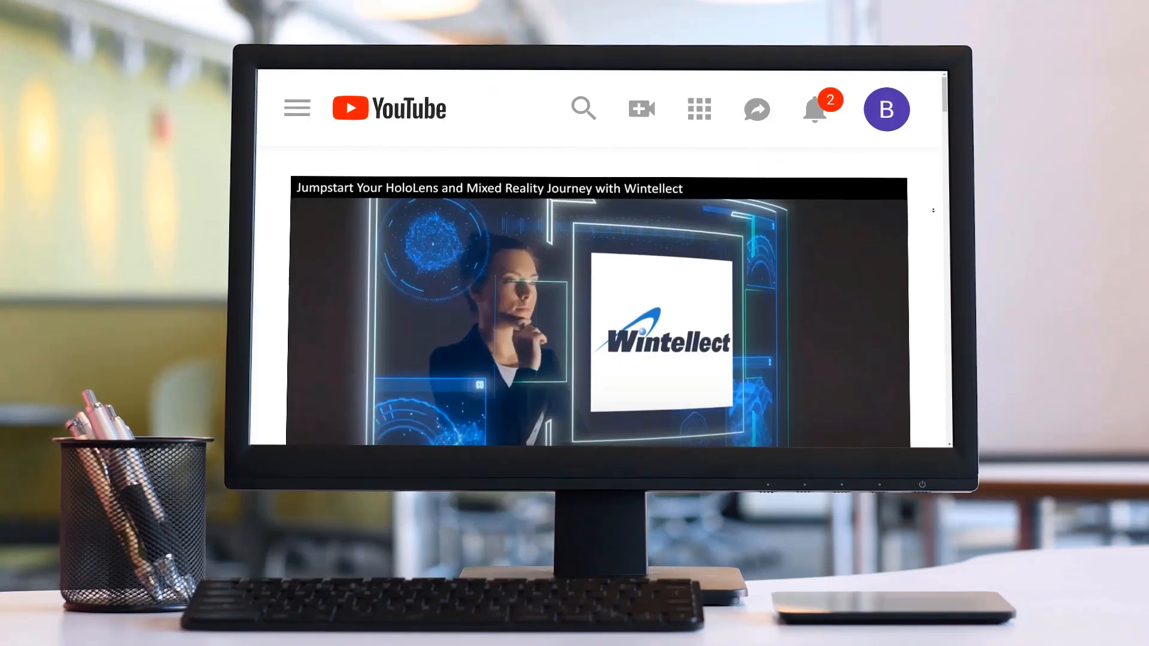
pyautogui.scroll(-3)
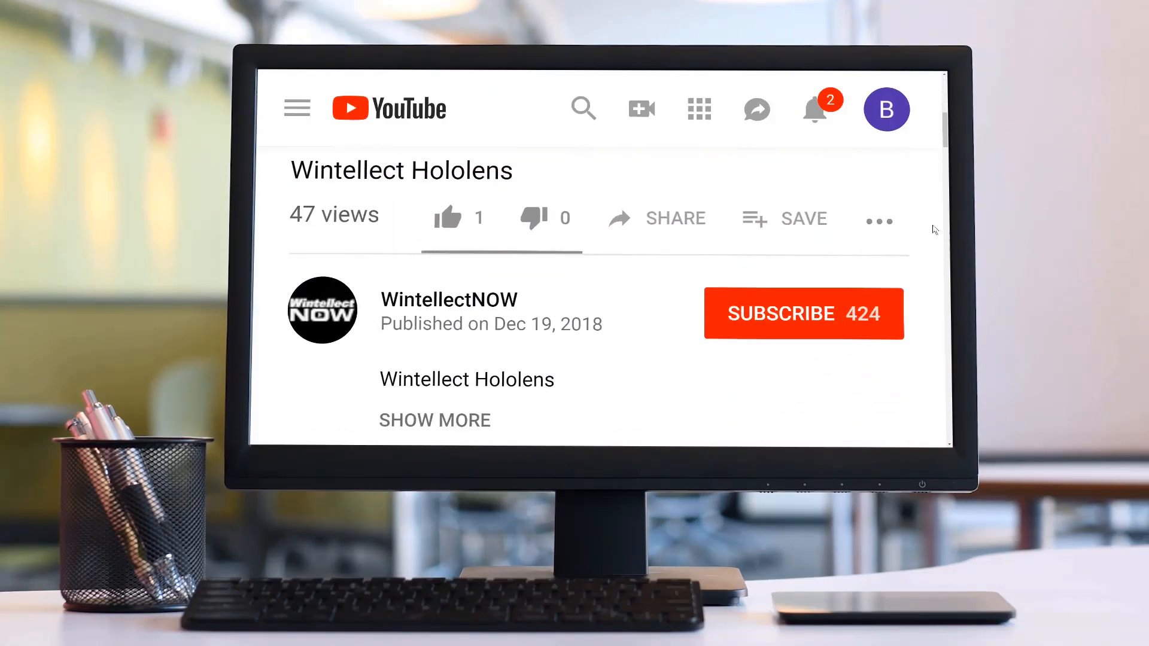
pyautogui.click(803, 313)
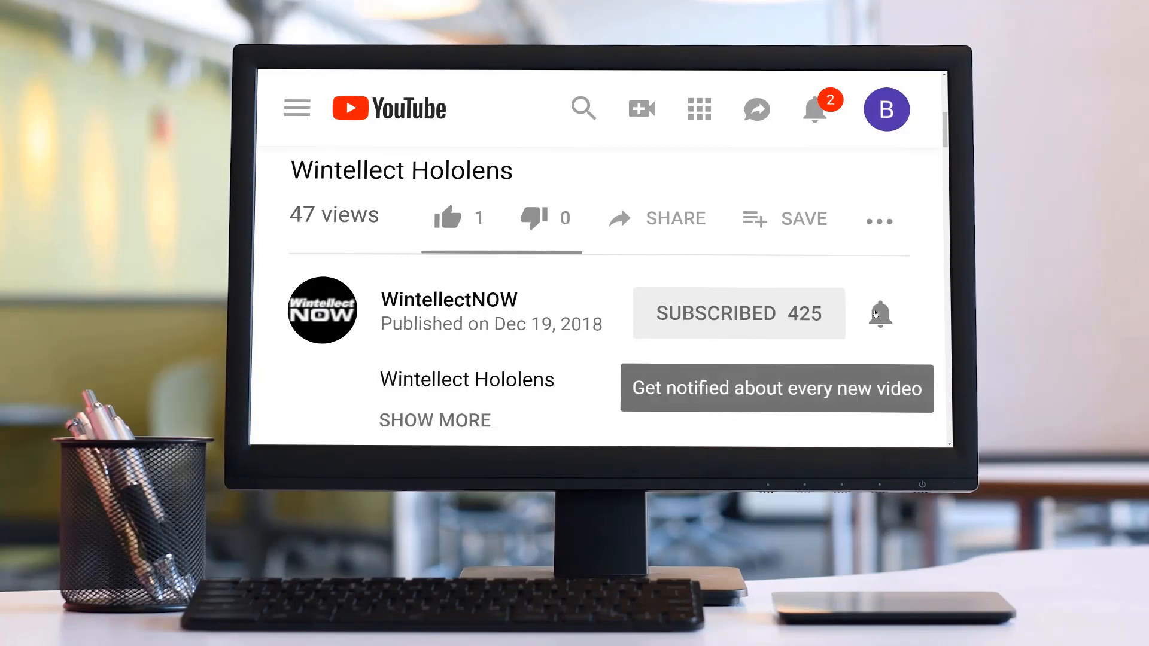
pyautogui.click(879, 314)
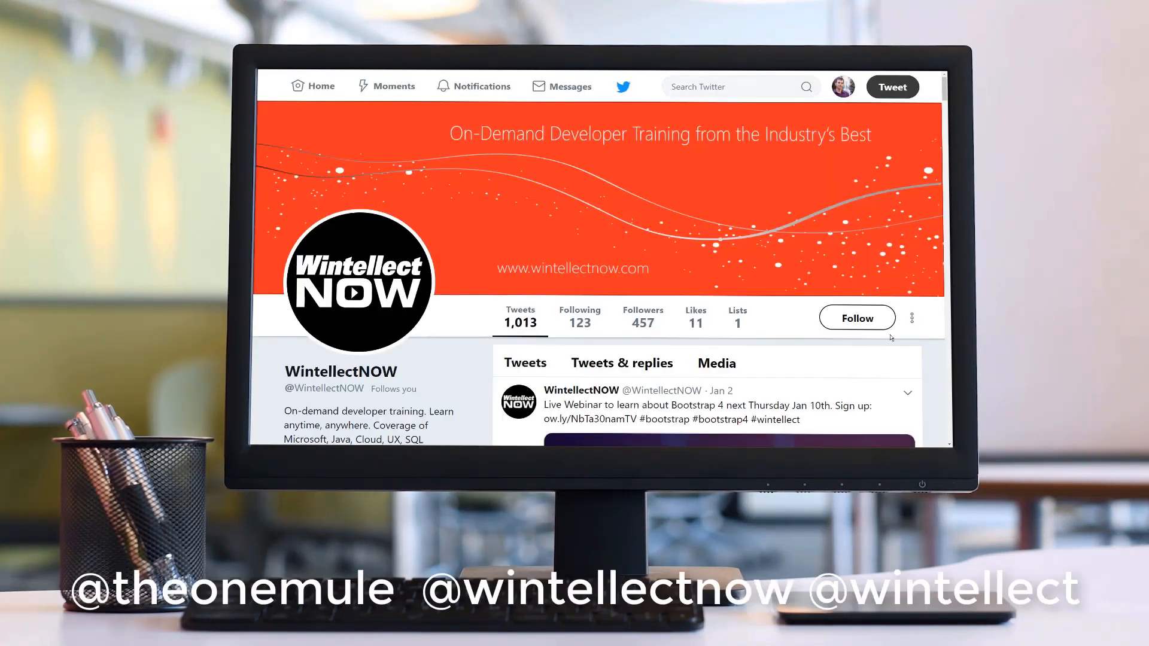
pyautogui.moveTo(856, 318)
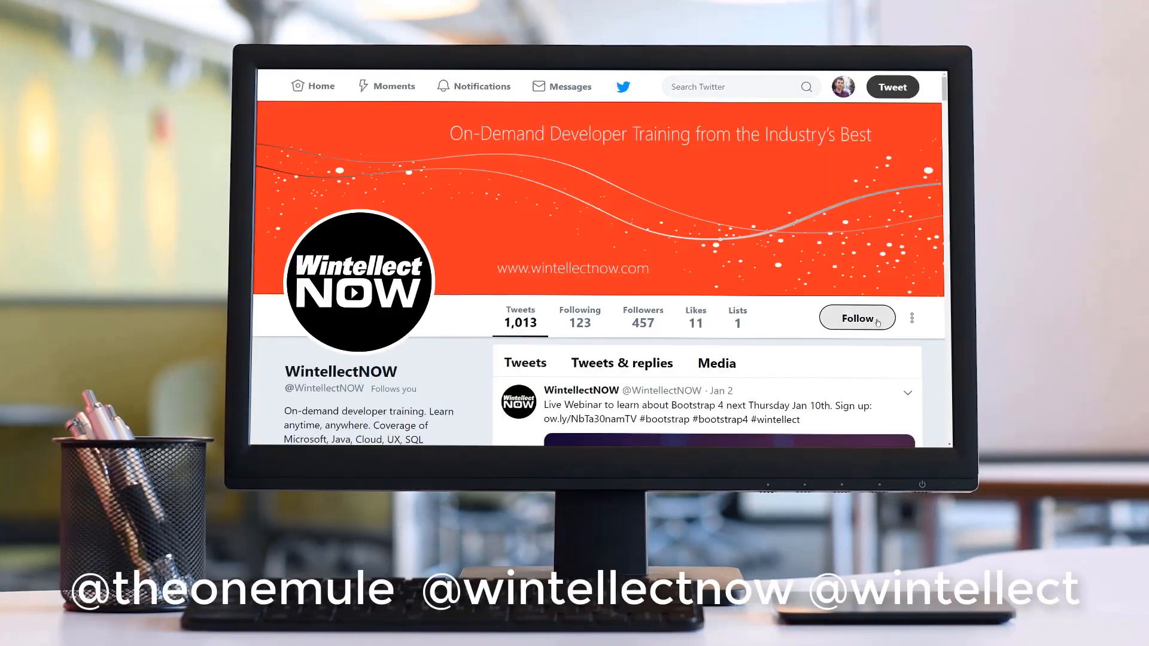
pyautogui.click(857, 317)
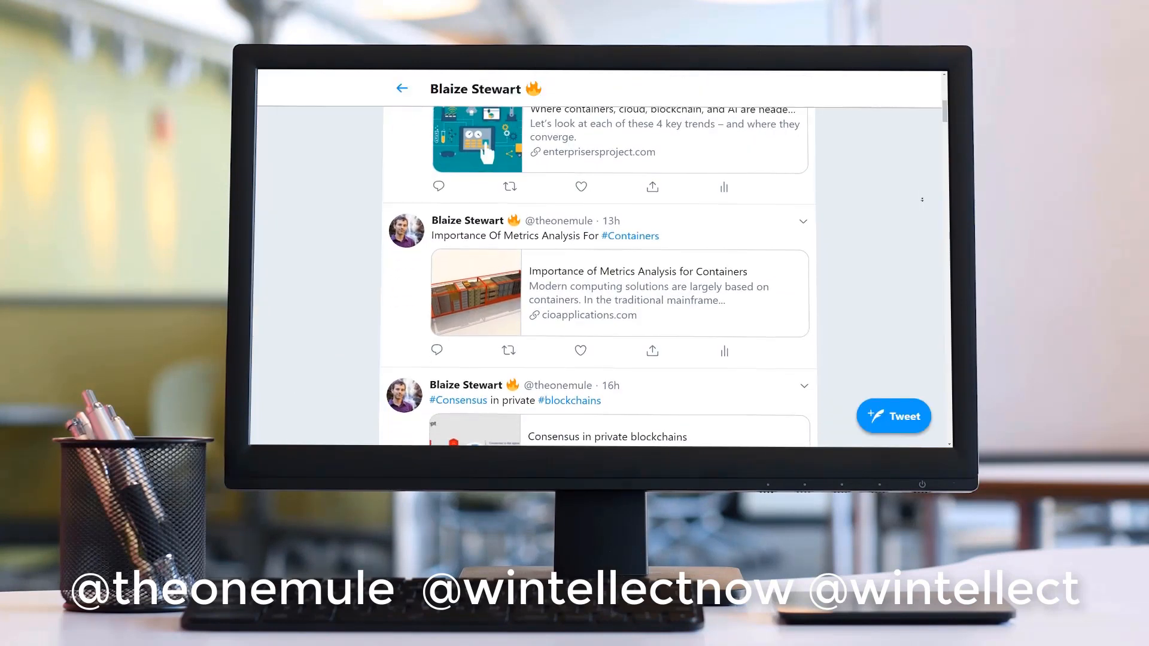
pyautogui.scroll(-3)
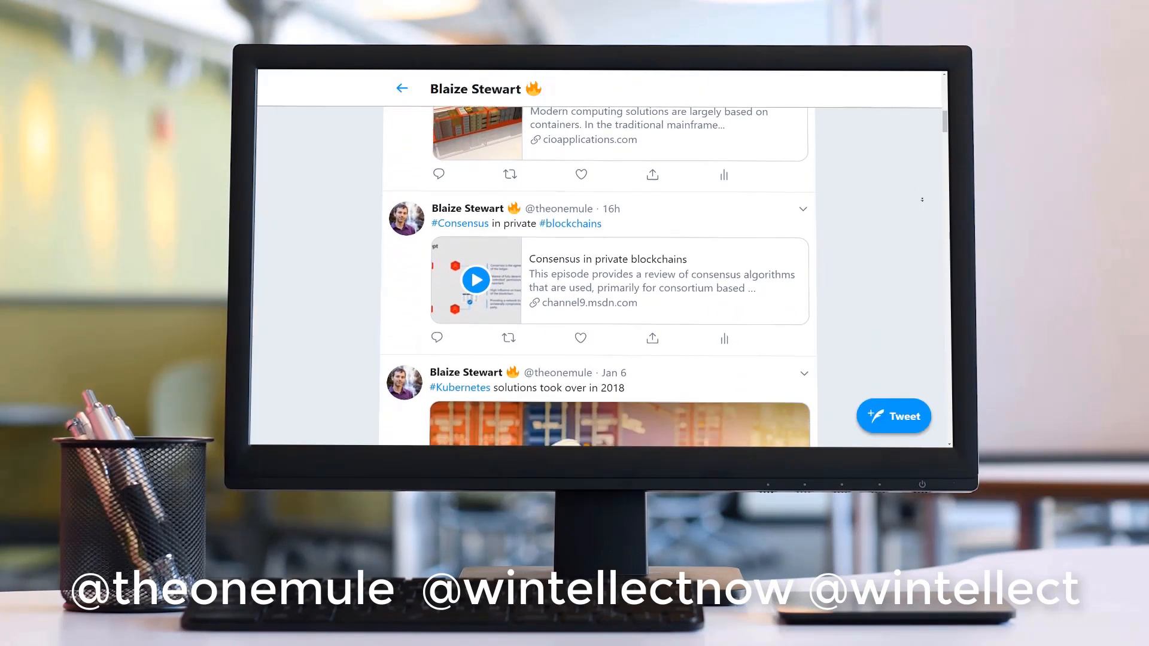
pyautogui.scroll(-3)
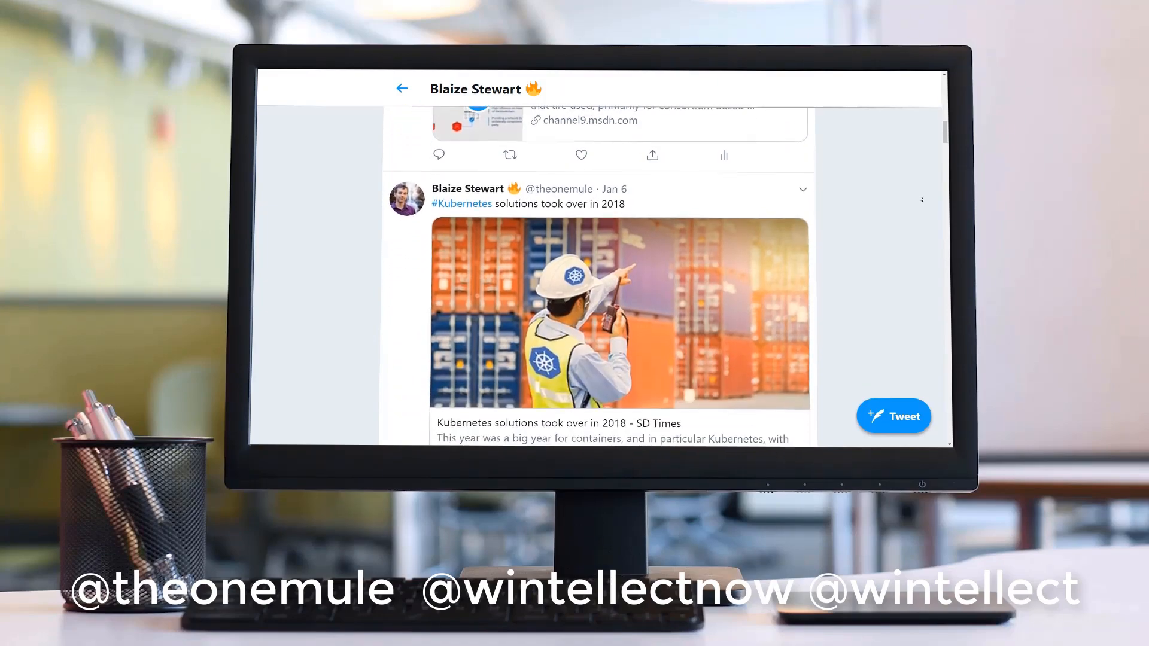